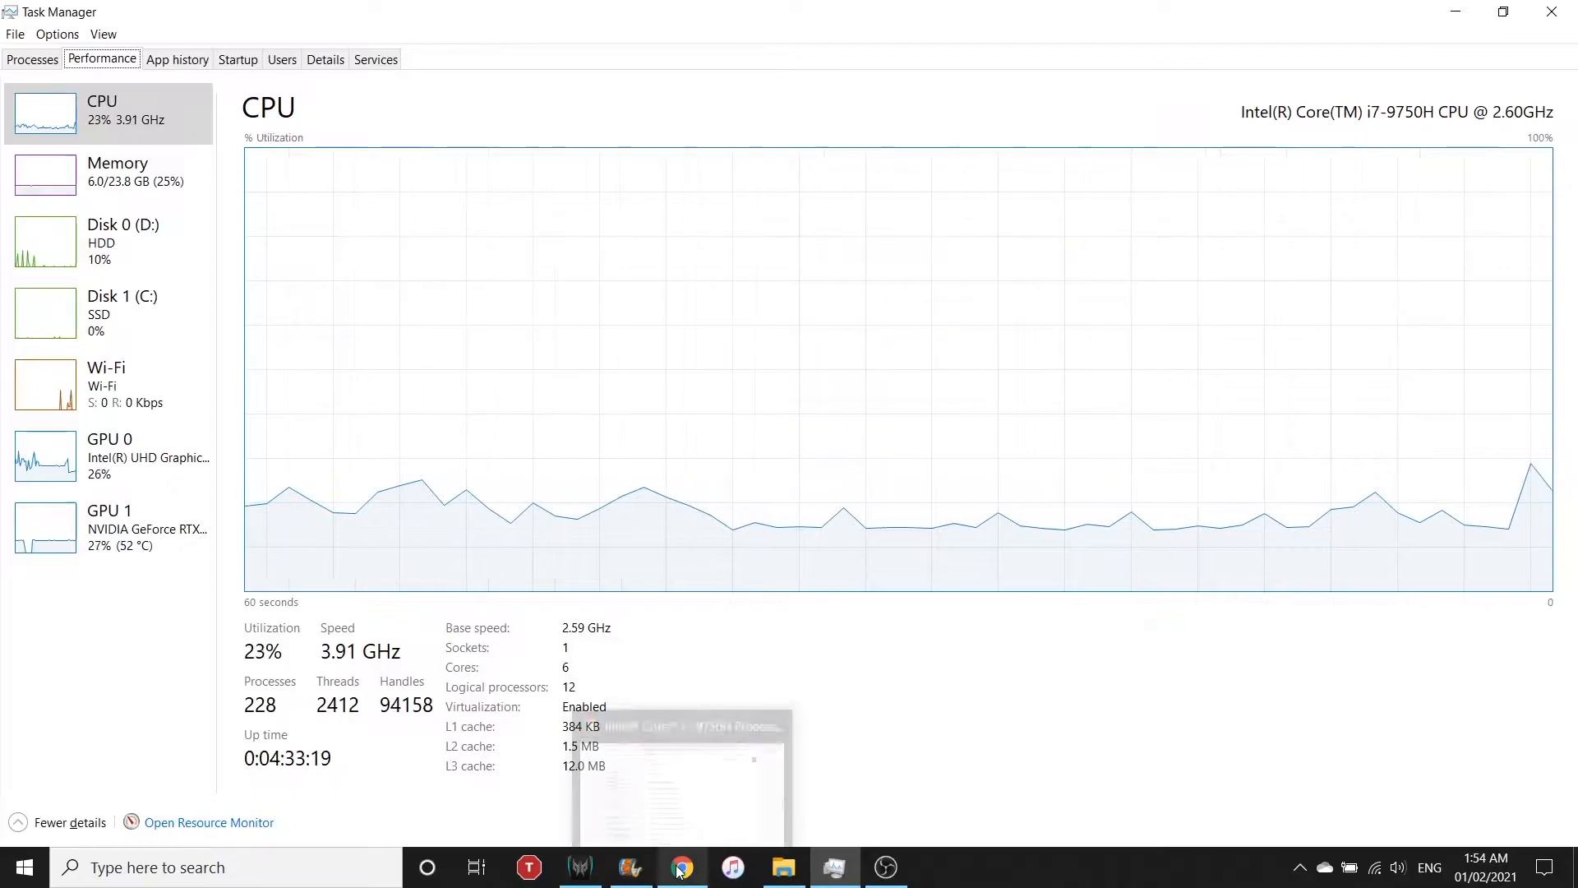
# - Bring up Intel's Turbo Boost Technology explanation under Advanced Technologies on the i7-9750H spec page
pyautogui.click(682, 866)
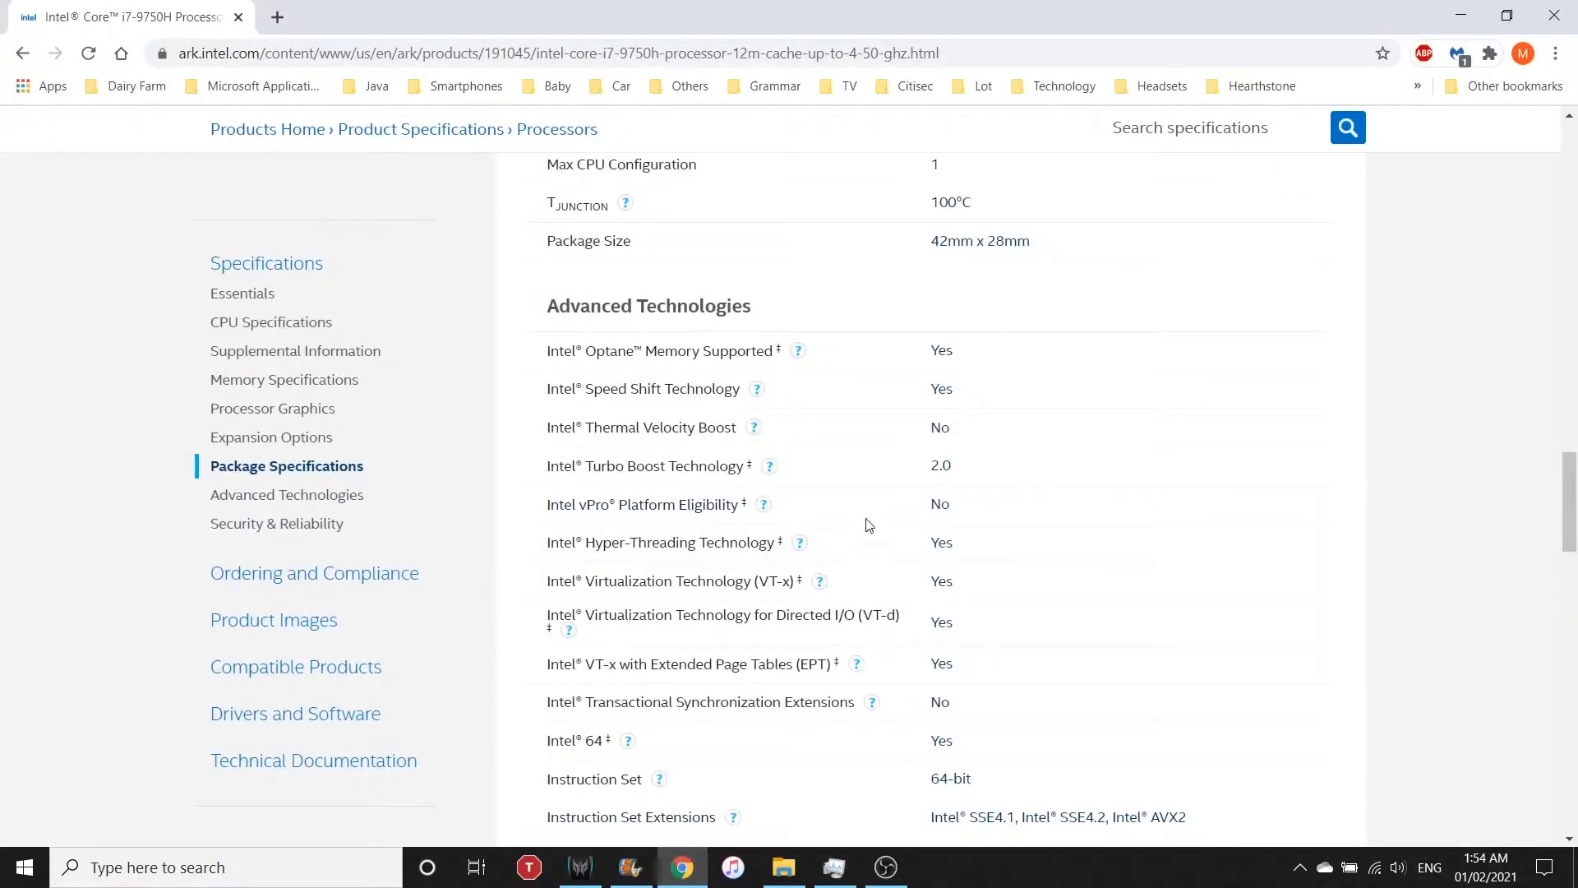
pyautogui.scroll(3)
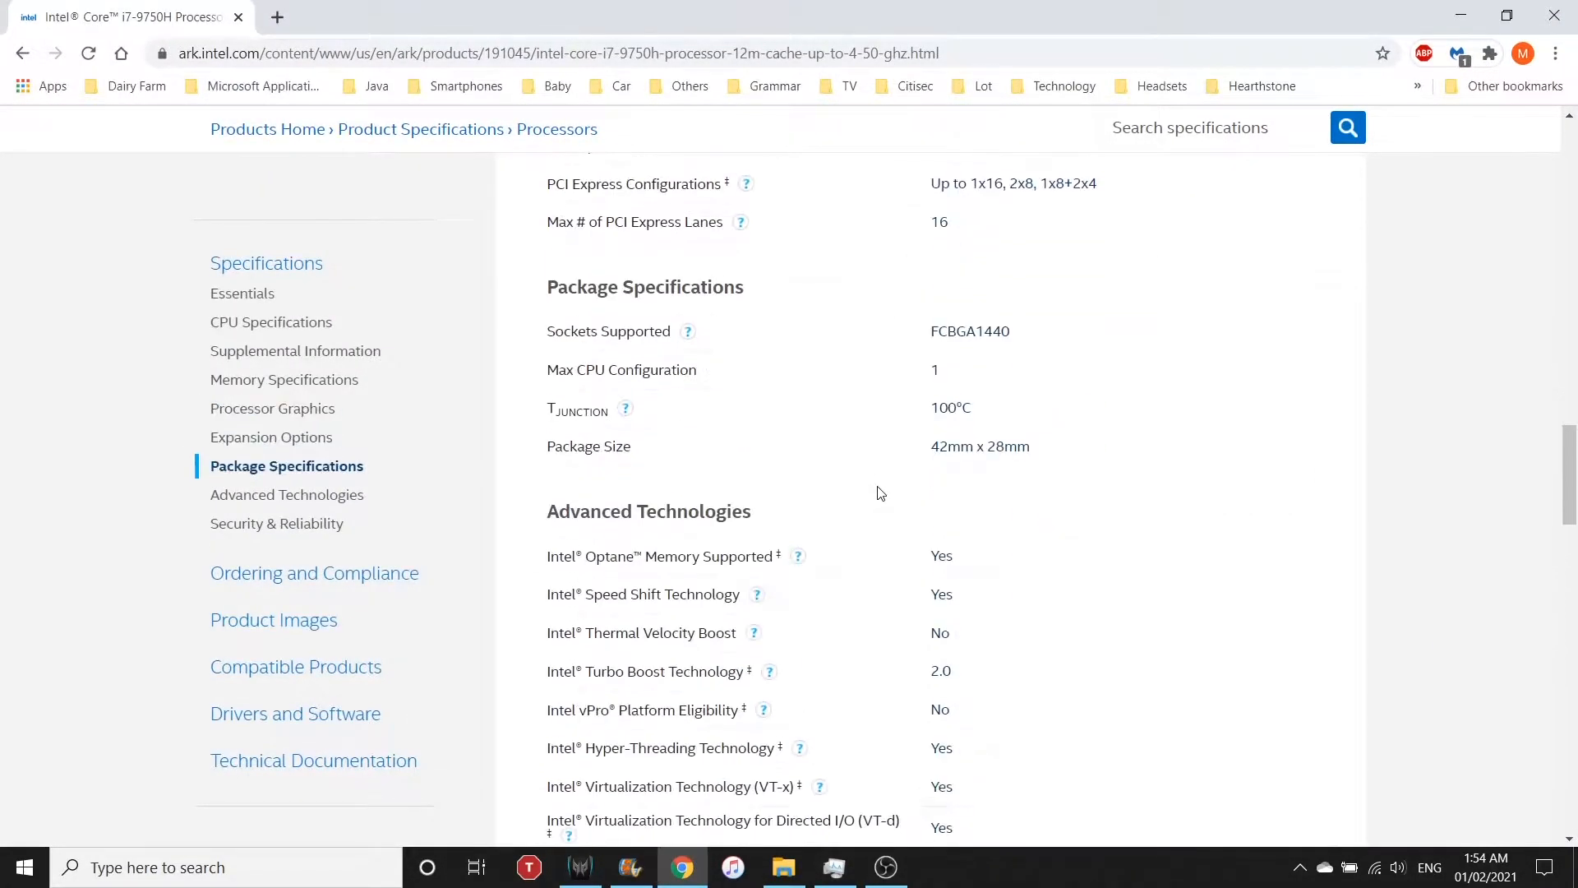
pyautogui.scroll(-3)
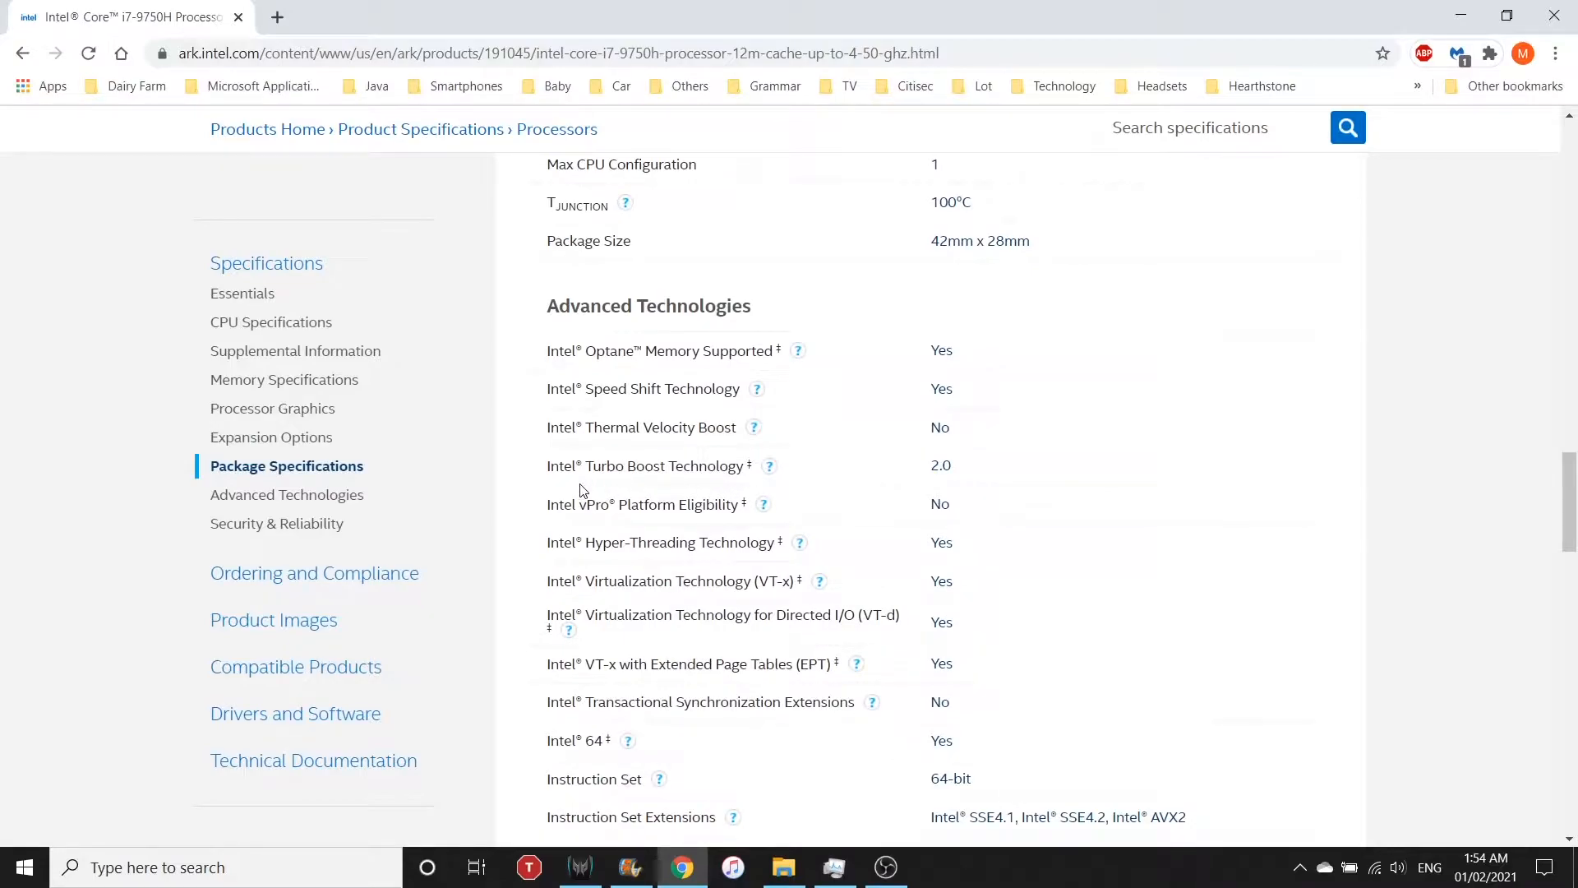
pyautogui.moveTo(677, 488)
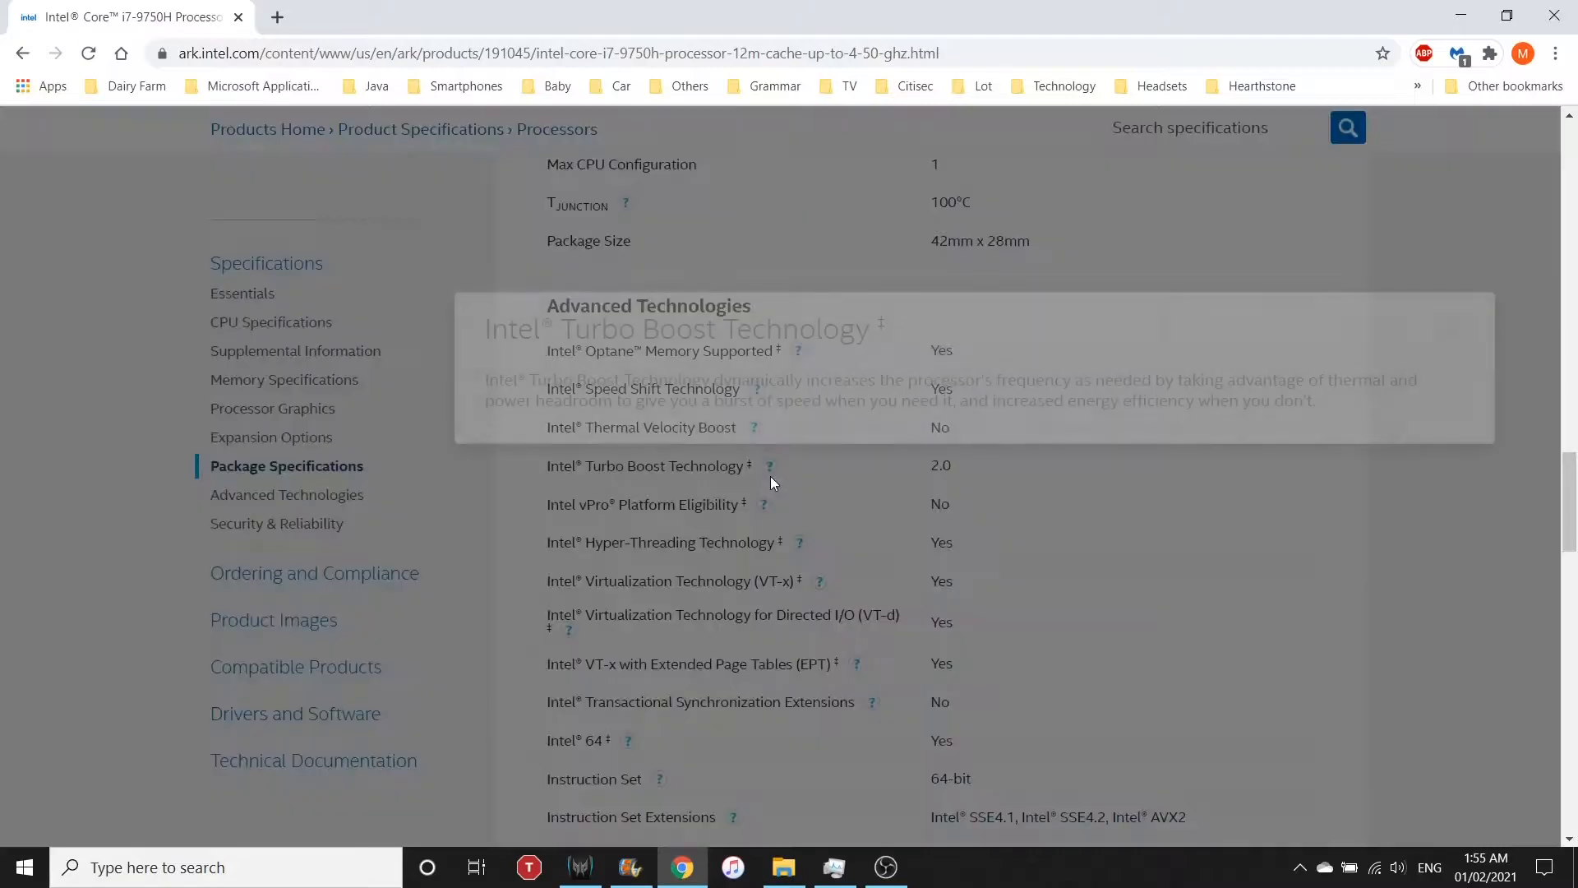
pyautogui.click(769, 466)
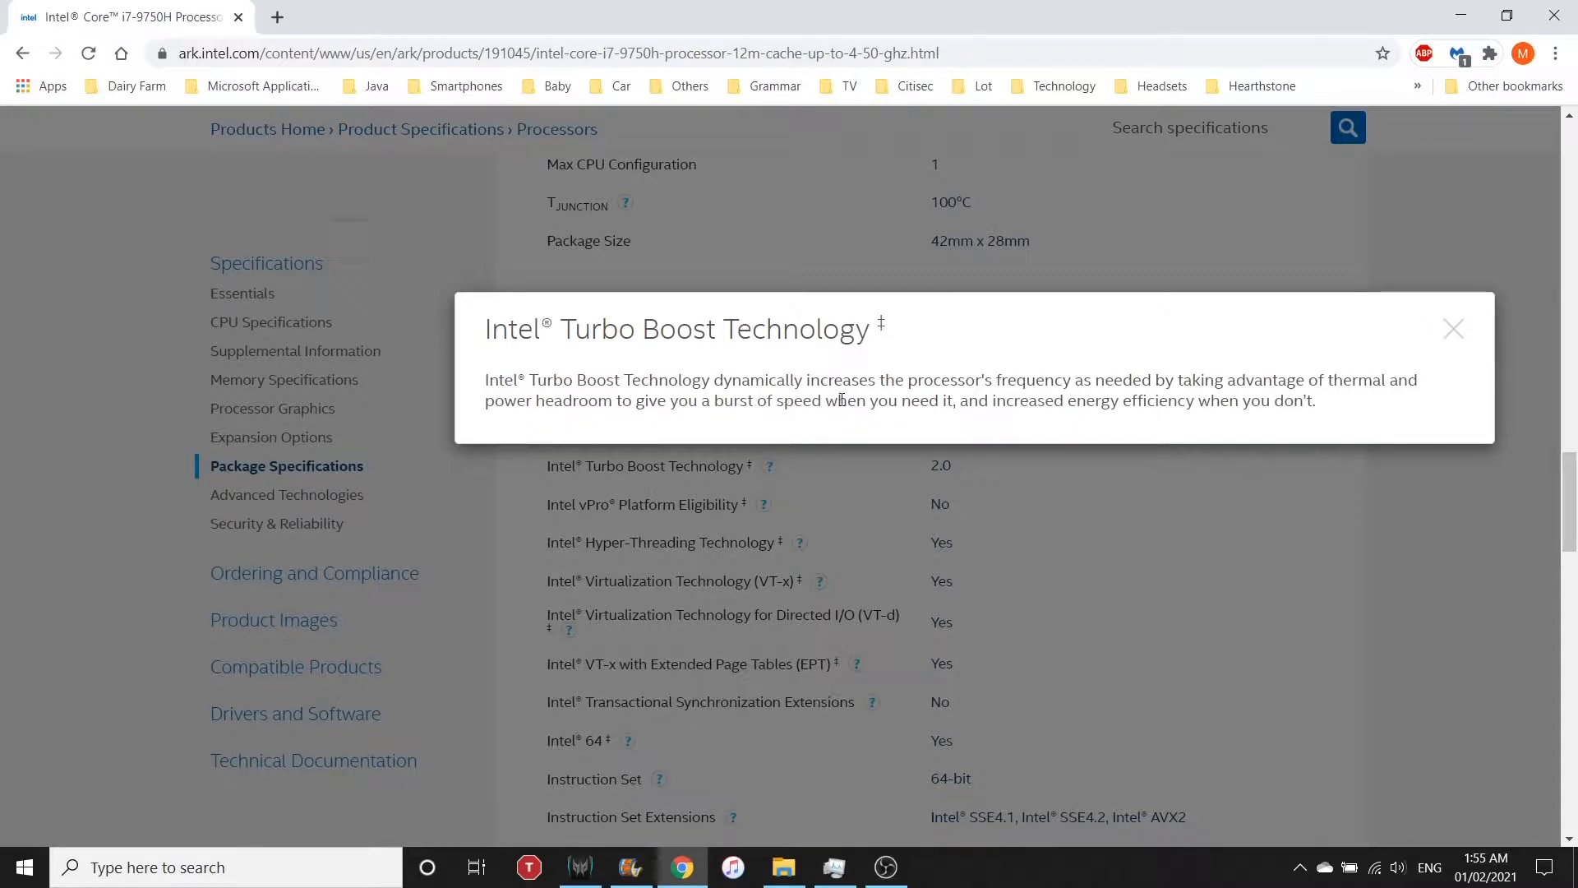
pyautogui.moveTo(1101, 396)
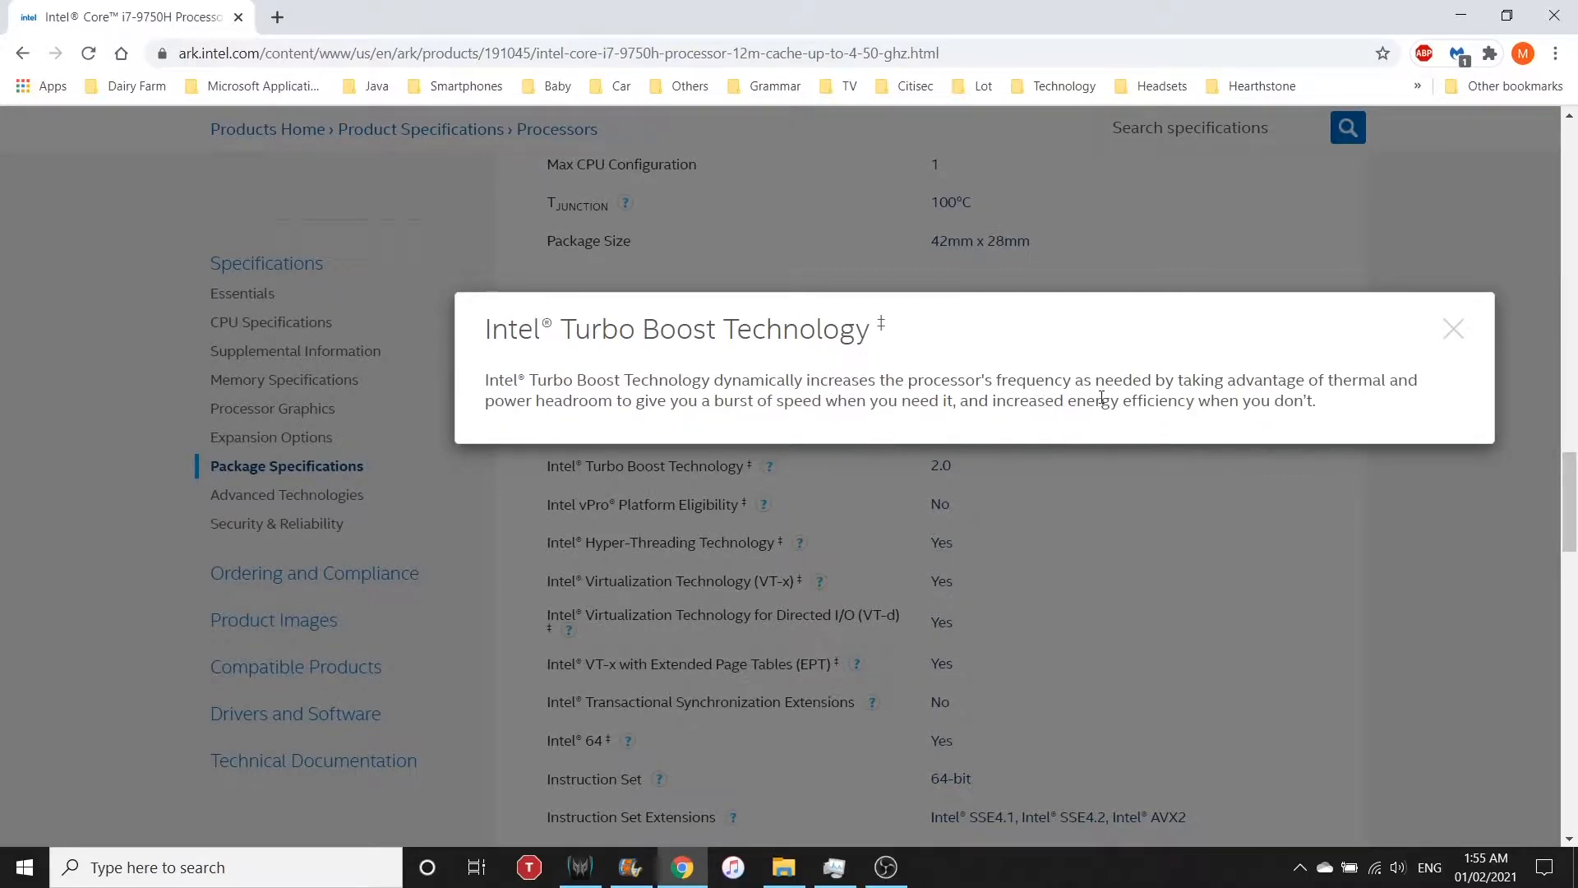
pyautogui.moveTo(1338, 404)
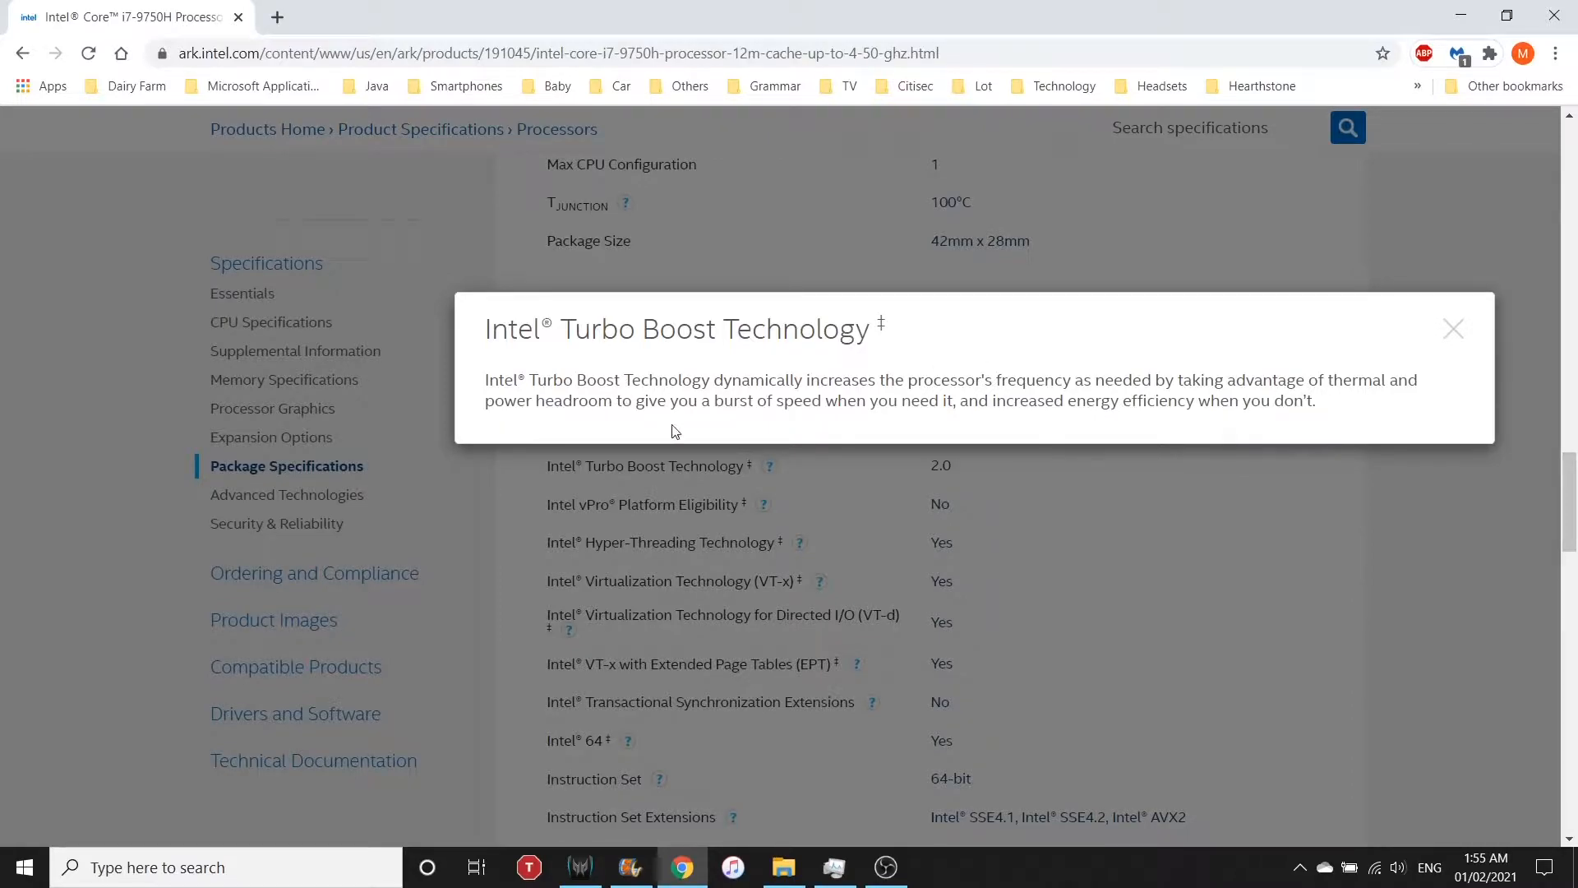
pyautogui.moveTo(1149, 431)
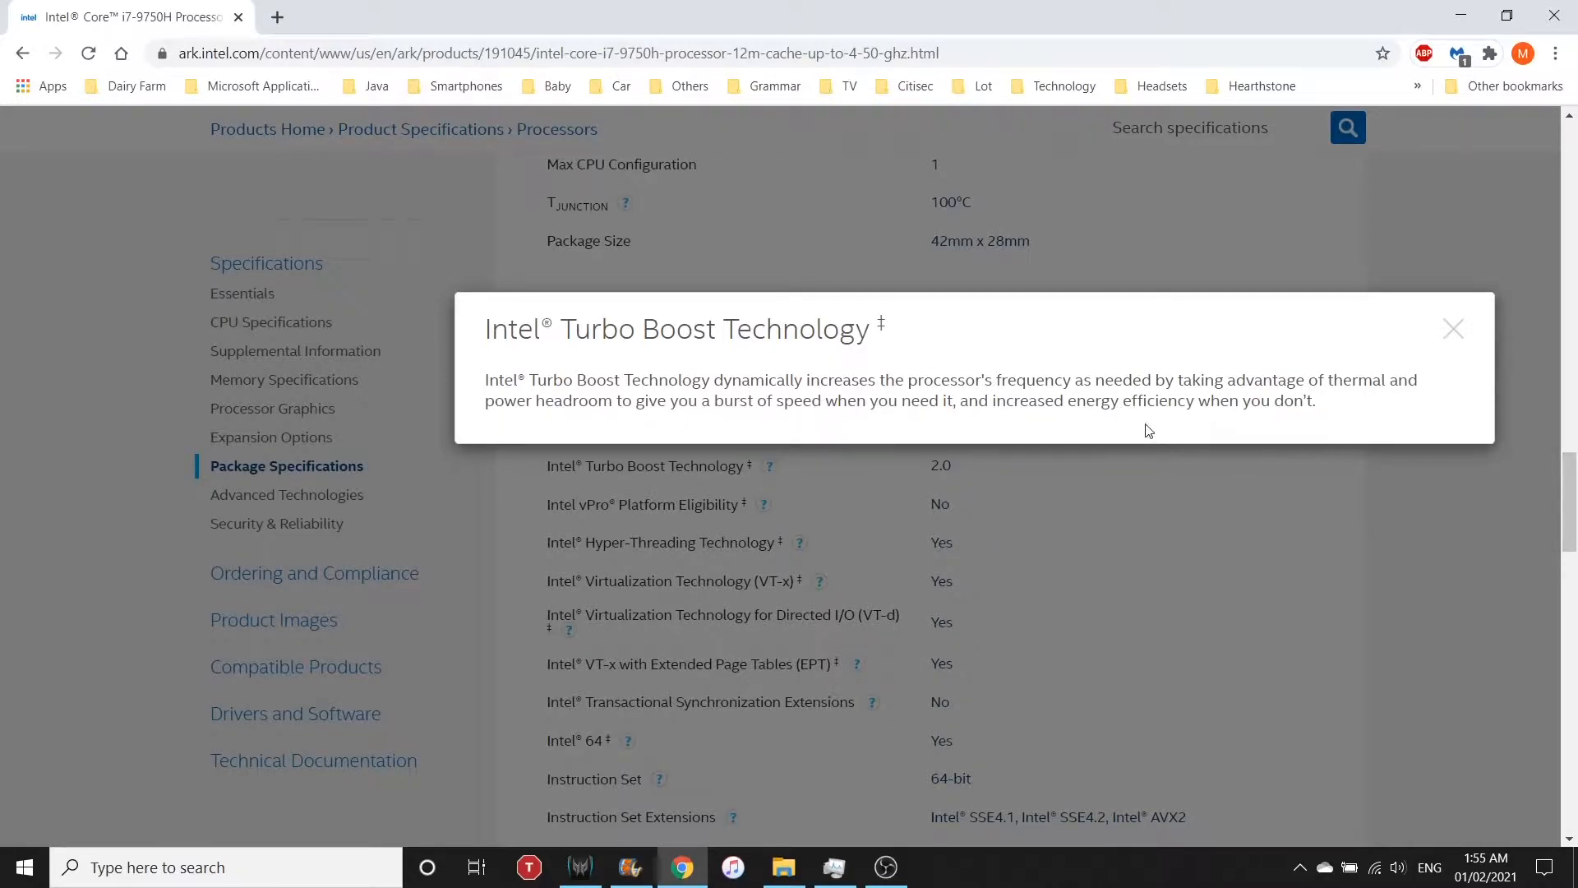
# - Dismiss the Turbo Boost popup and view the Max Turbo Frequency (4.50 GHz) explanation under CPU Specifications
pyautogui.click(1451, 328)
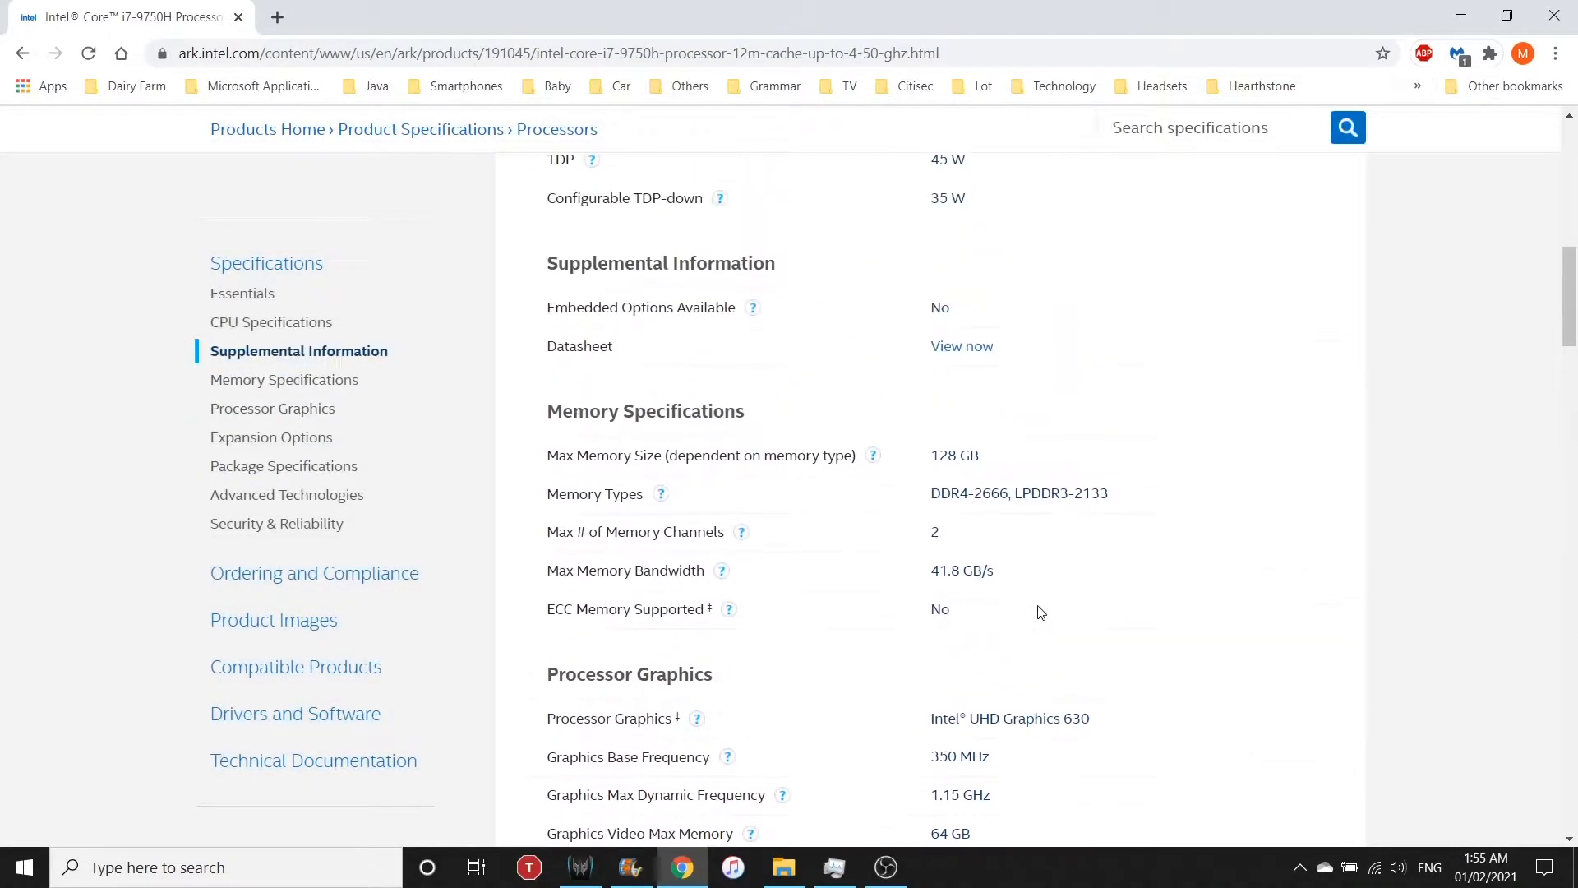
pyautogui.scroll(3)
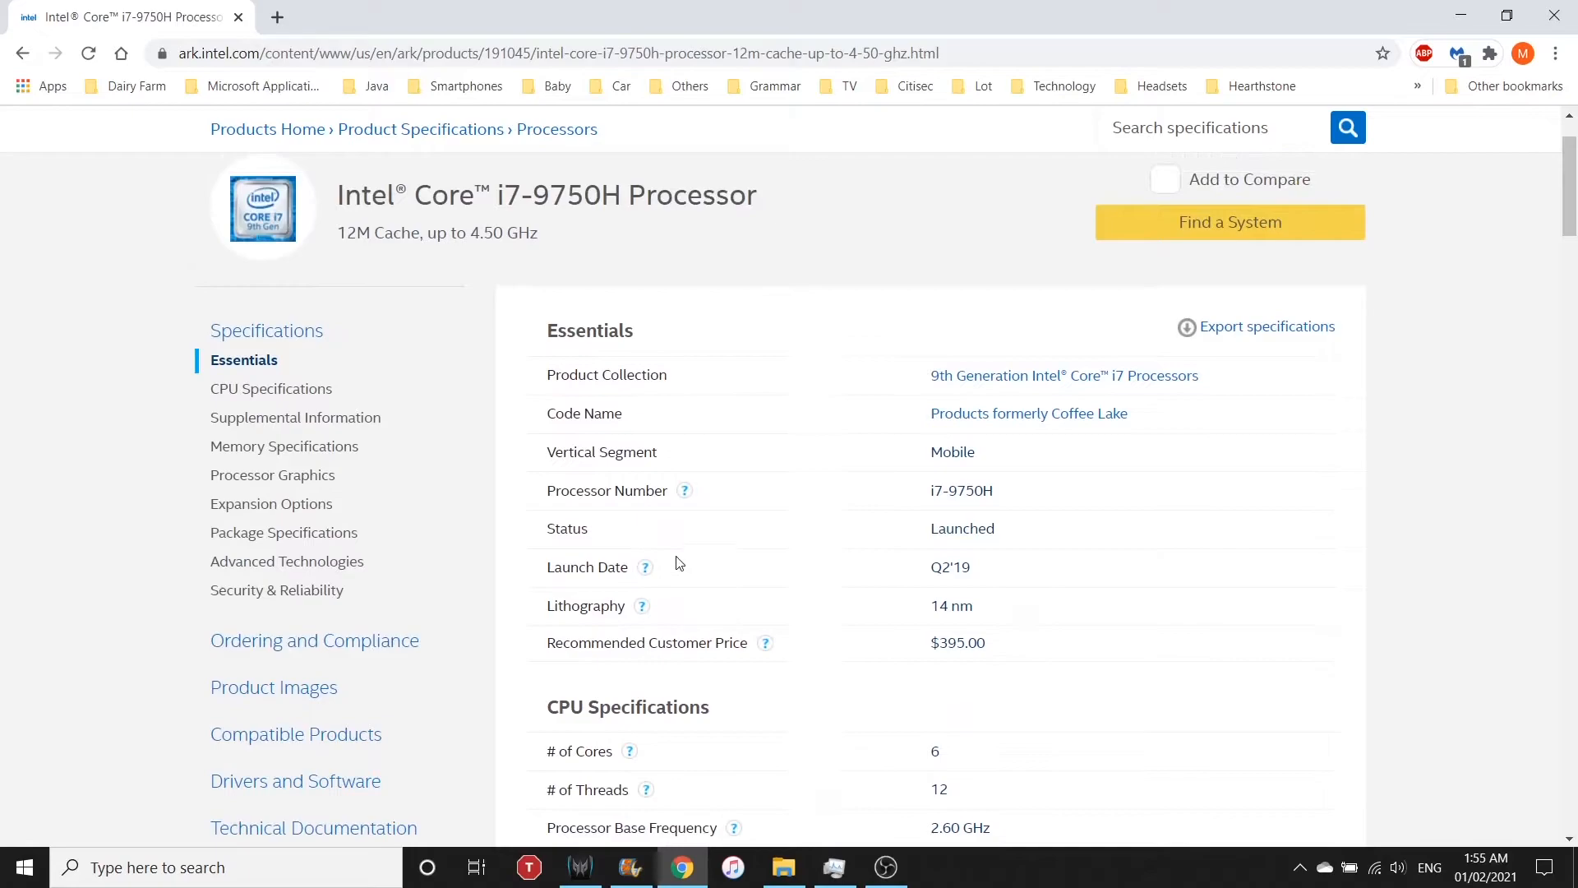
pyautogui.scroll(-3)
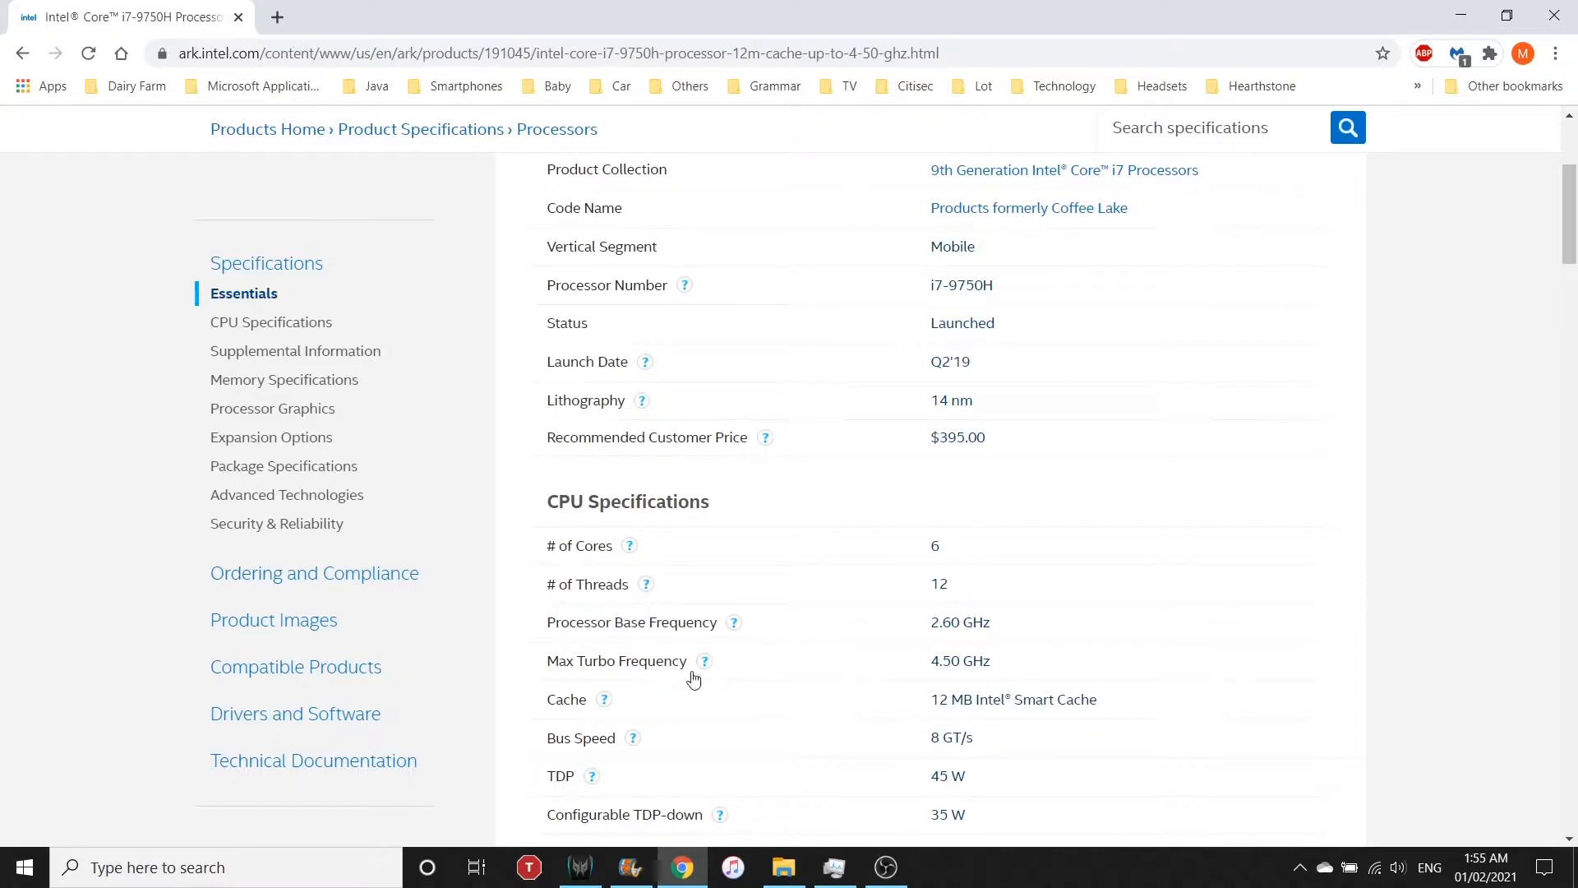
pyautogui.moveTo(952, 687)
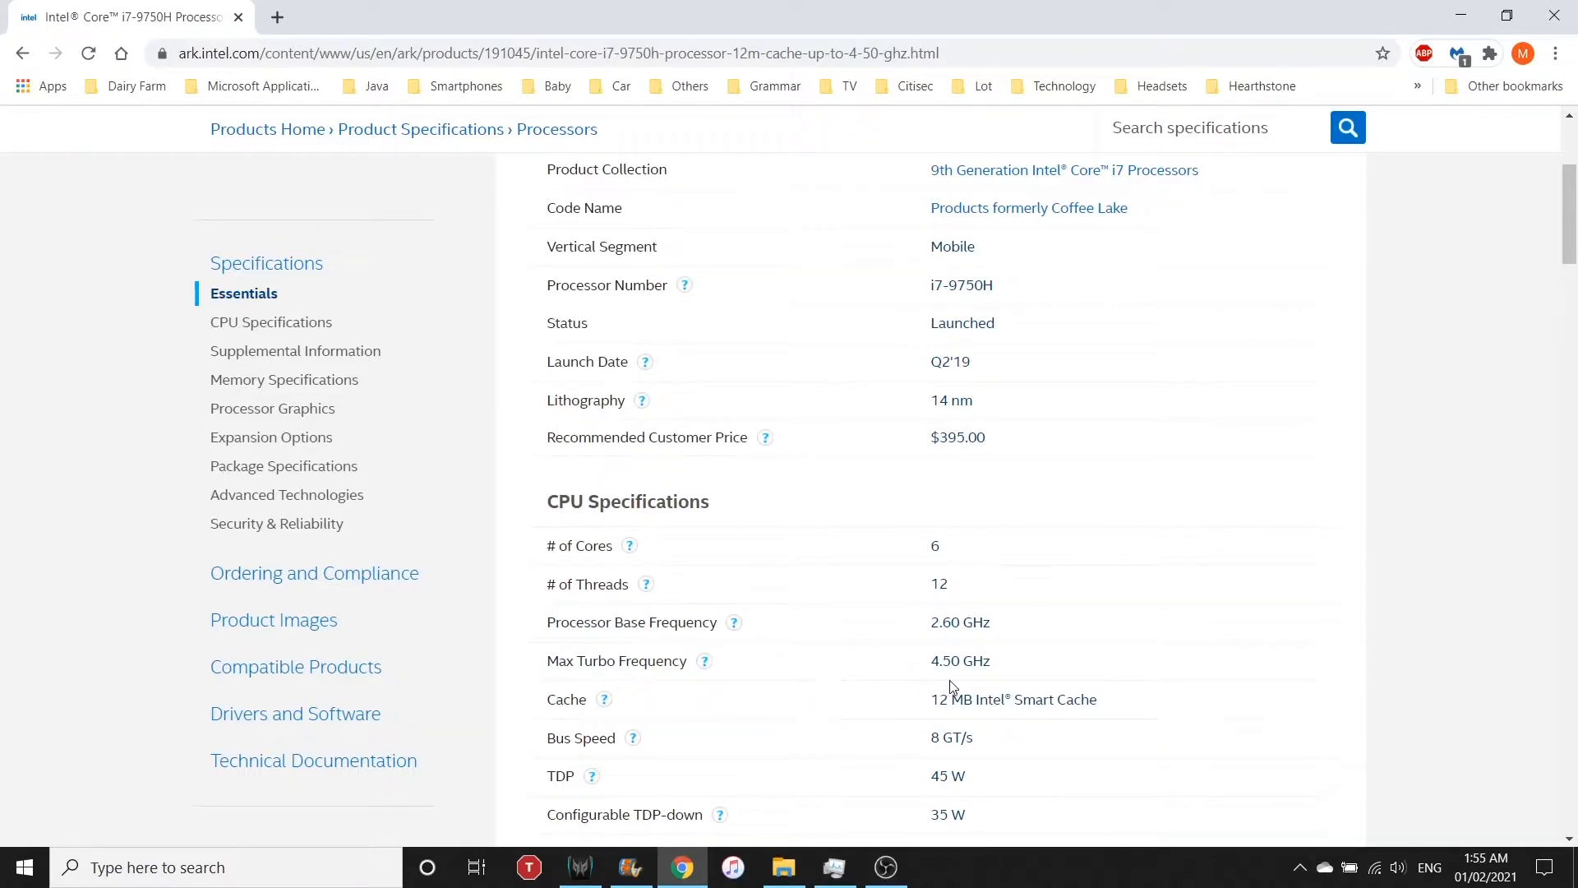
pyautogui.moveTo(925, 678)
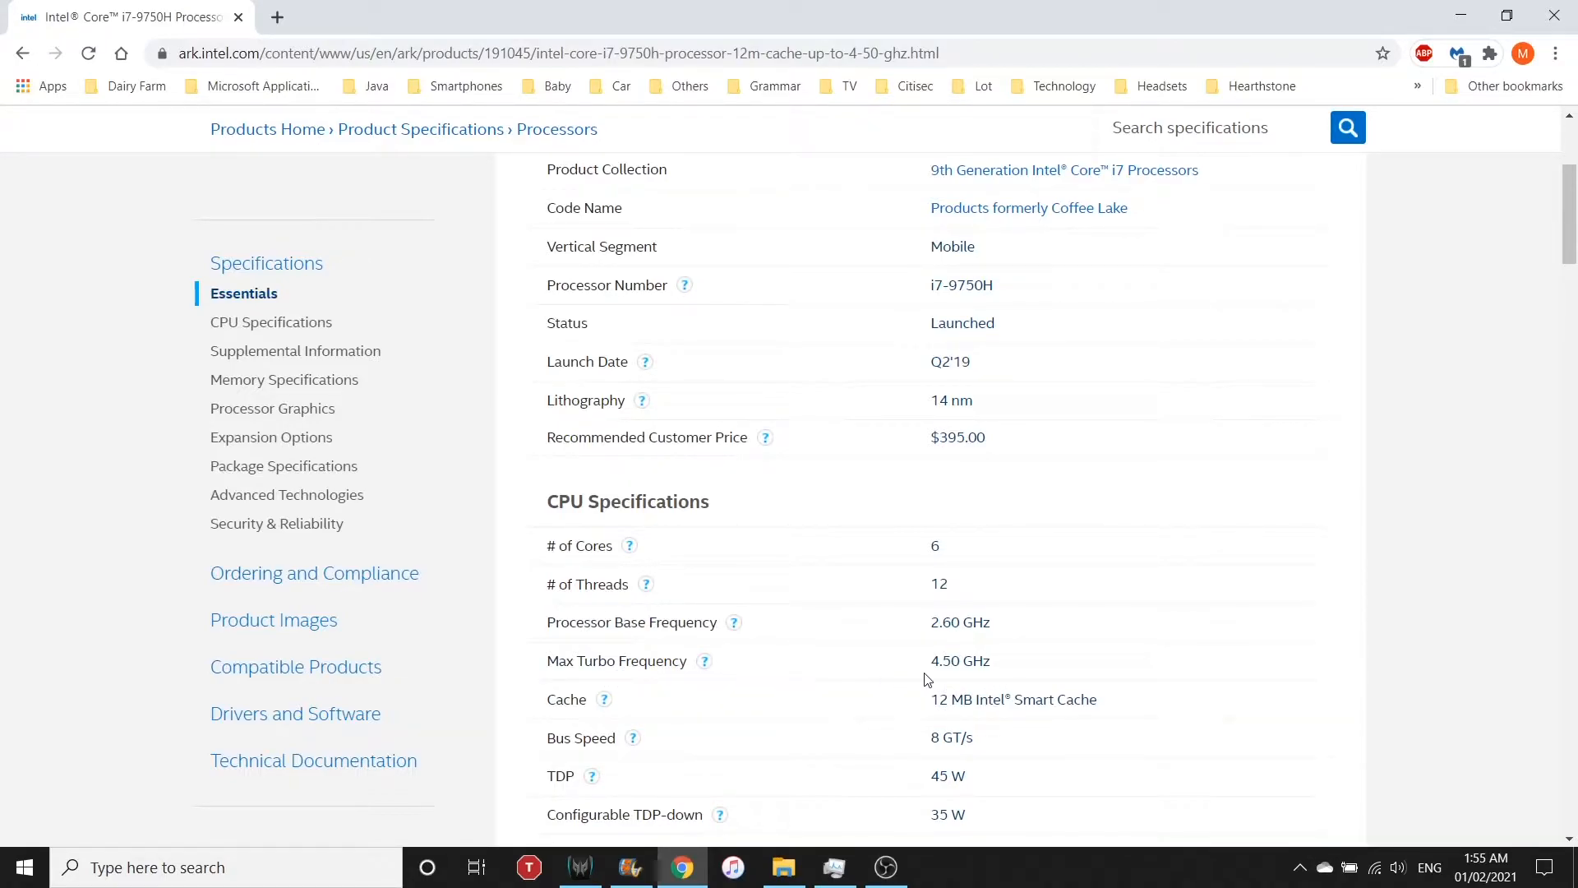
pyautogui.moveTo(905, 666)
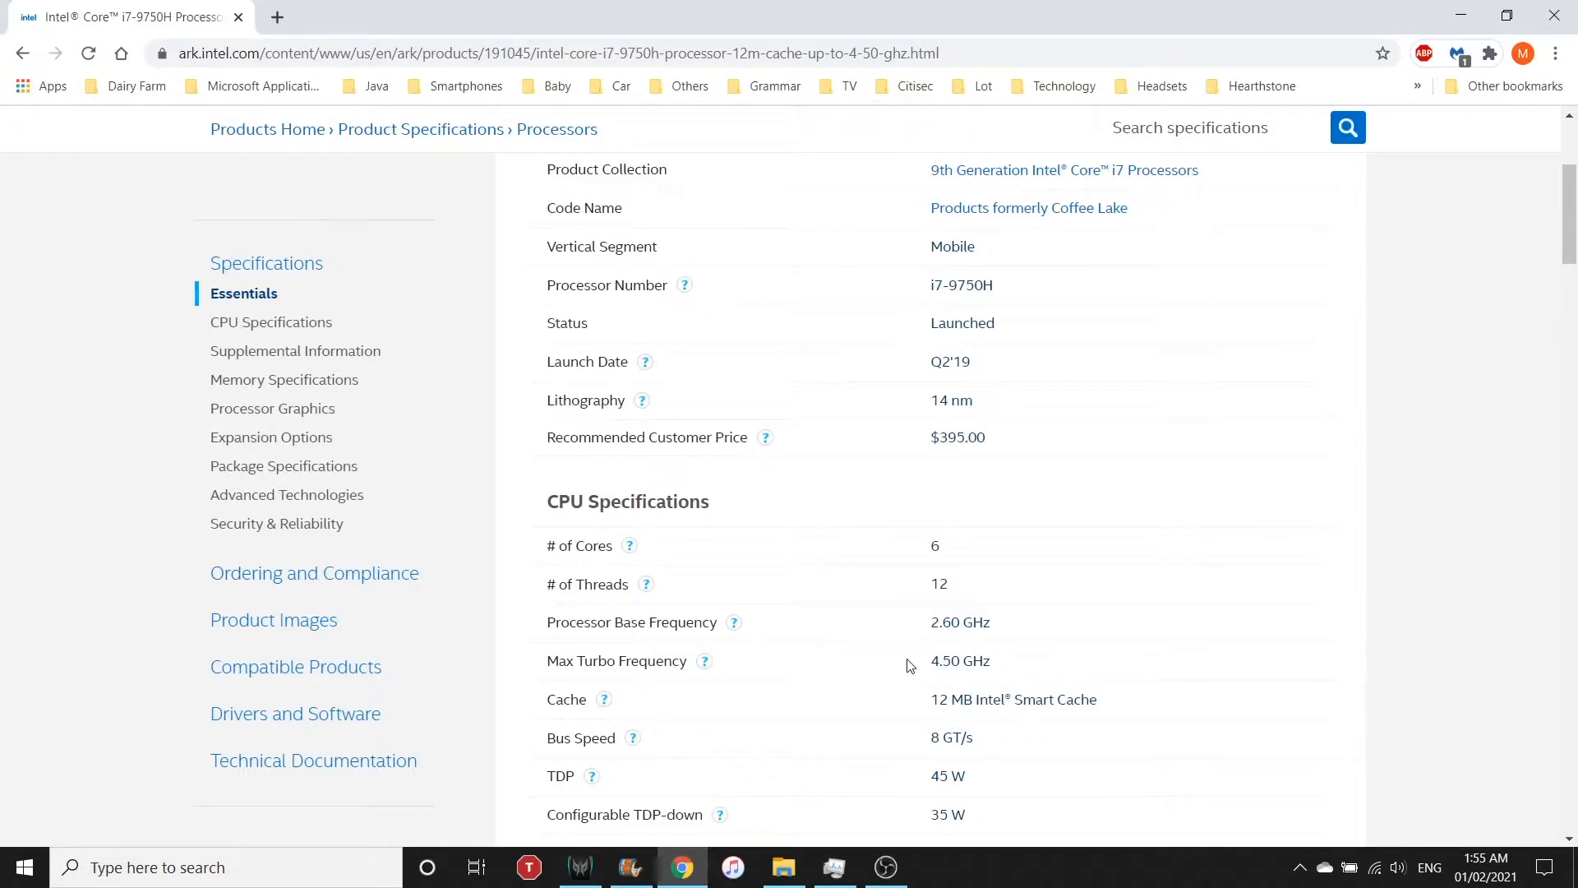
pyautogui.click(705, 661)
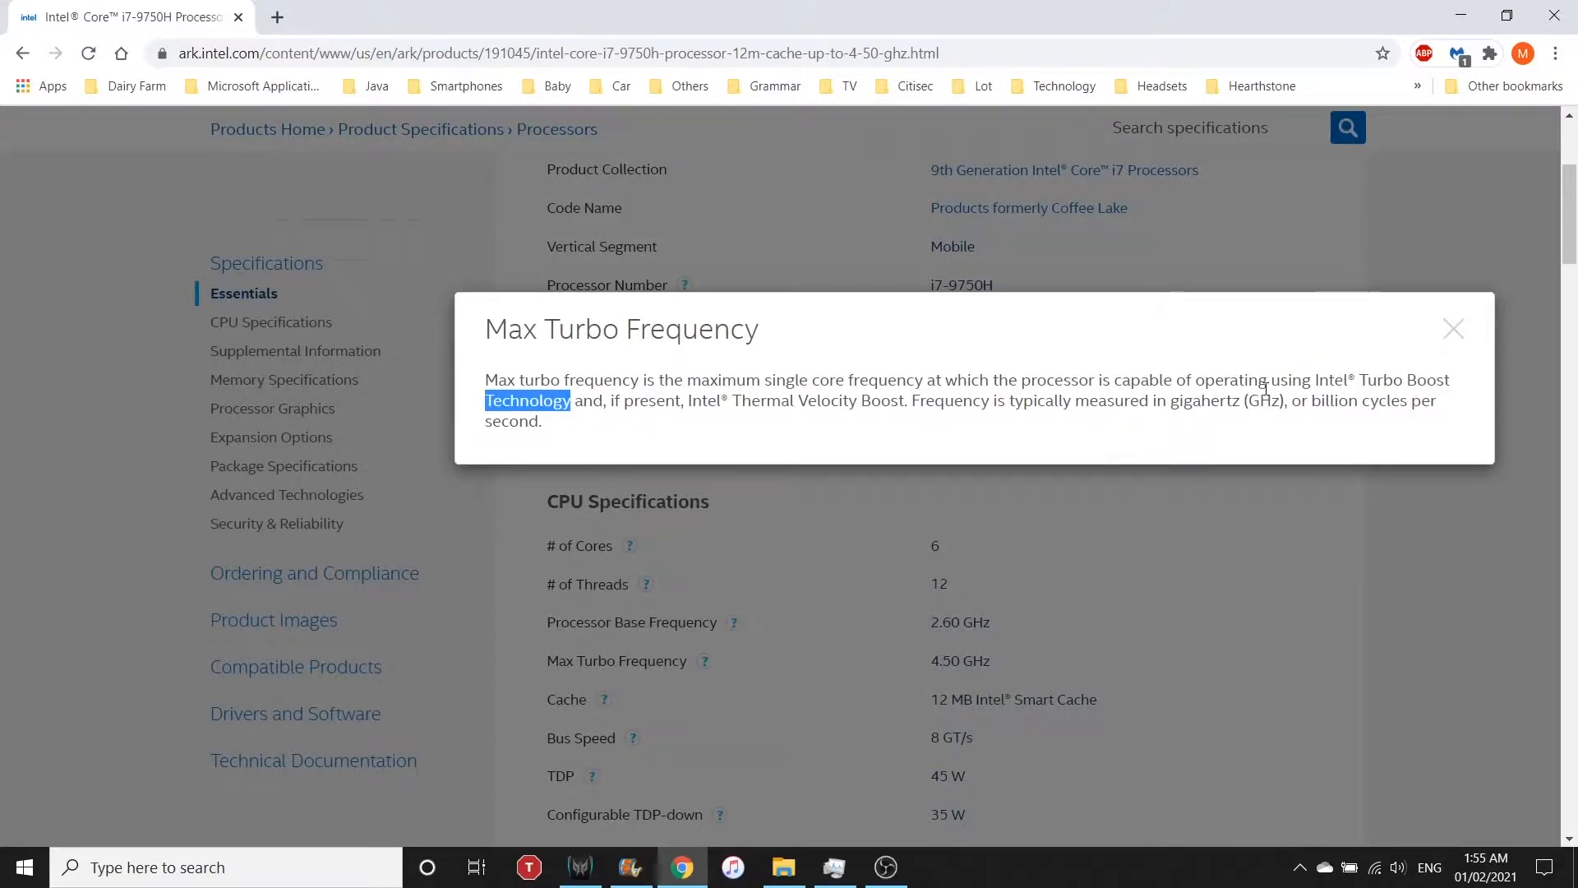
pyautogui.click(833, 866)
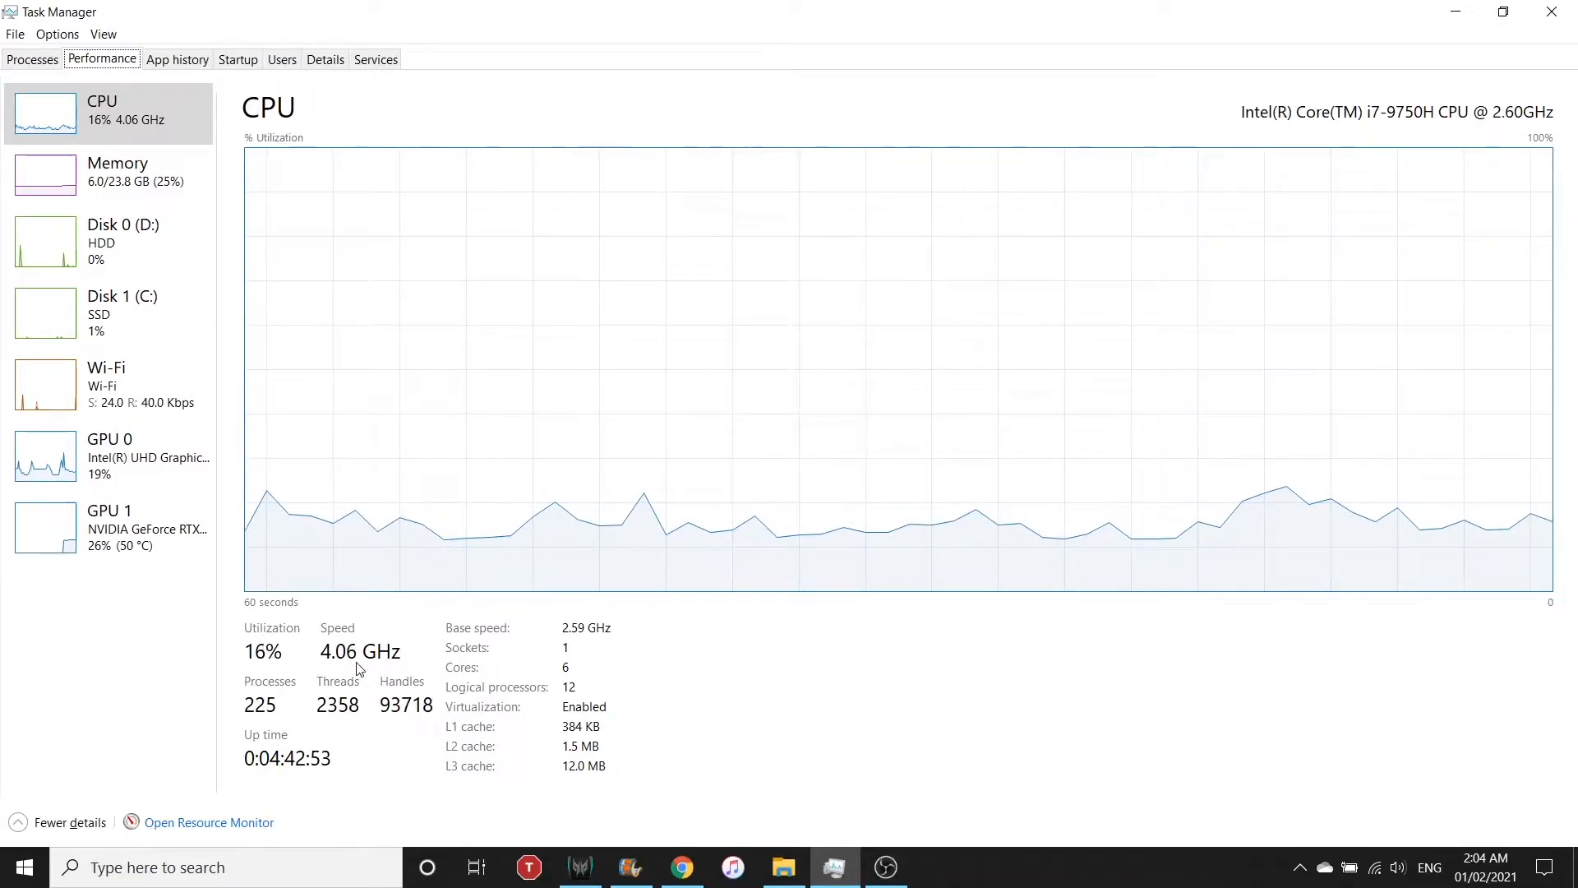
# - Review the running processes list, then bring up PredatorSense showing a 73° CPU temperature
pyautogui.click(31, 59)
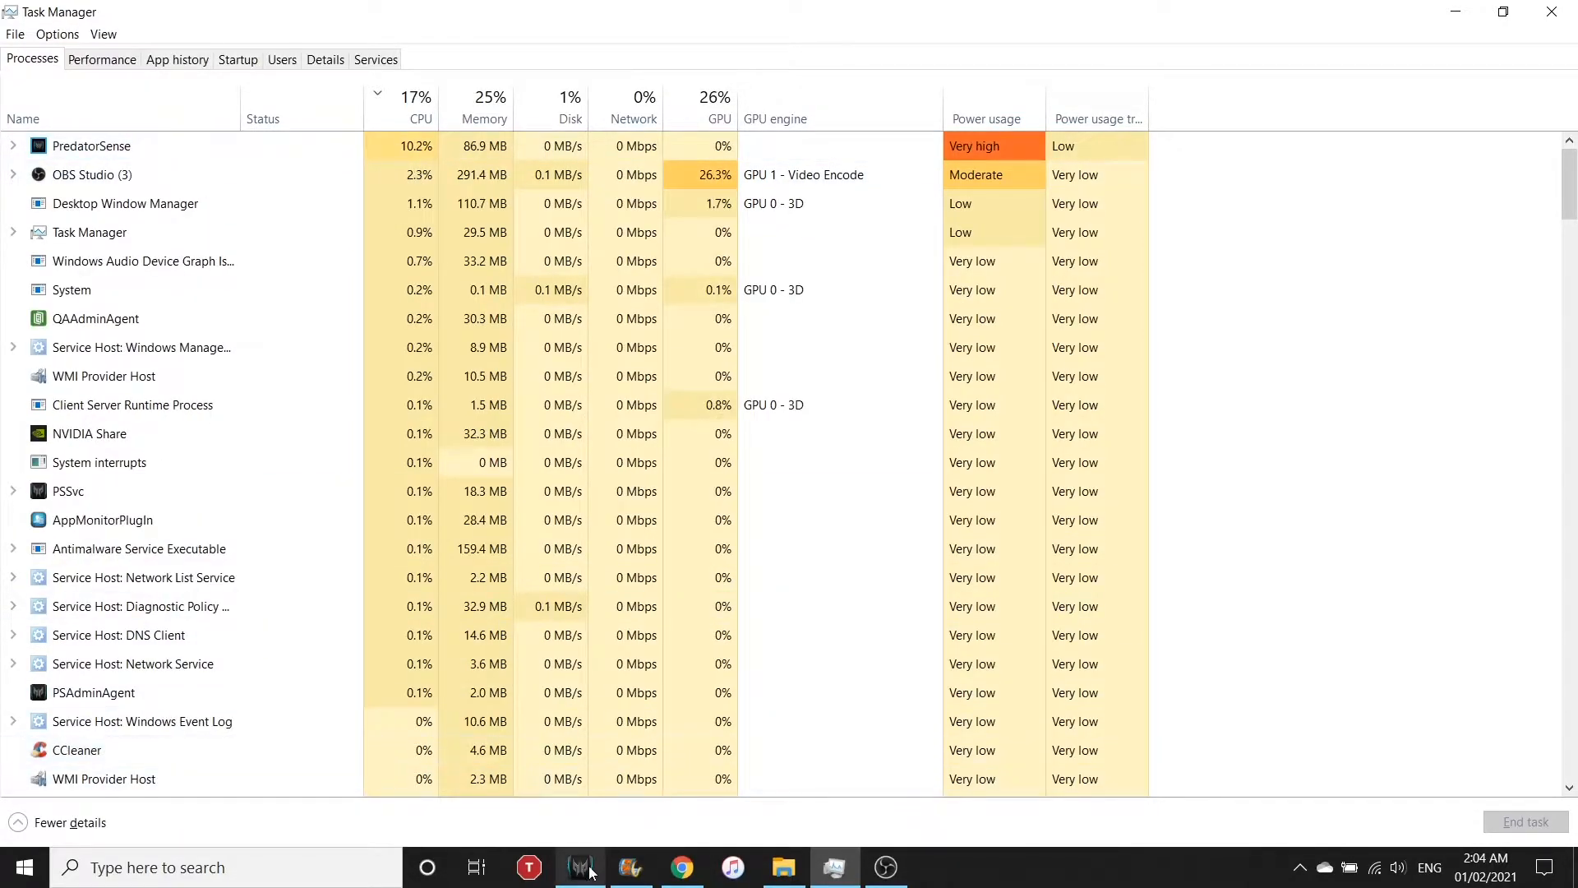
pyautogui.click(580, 866)
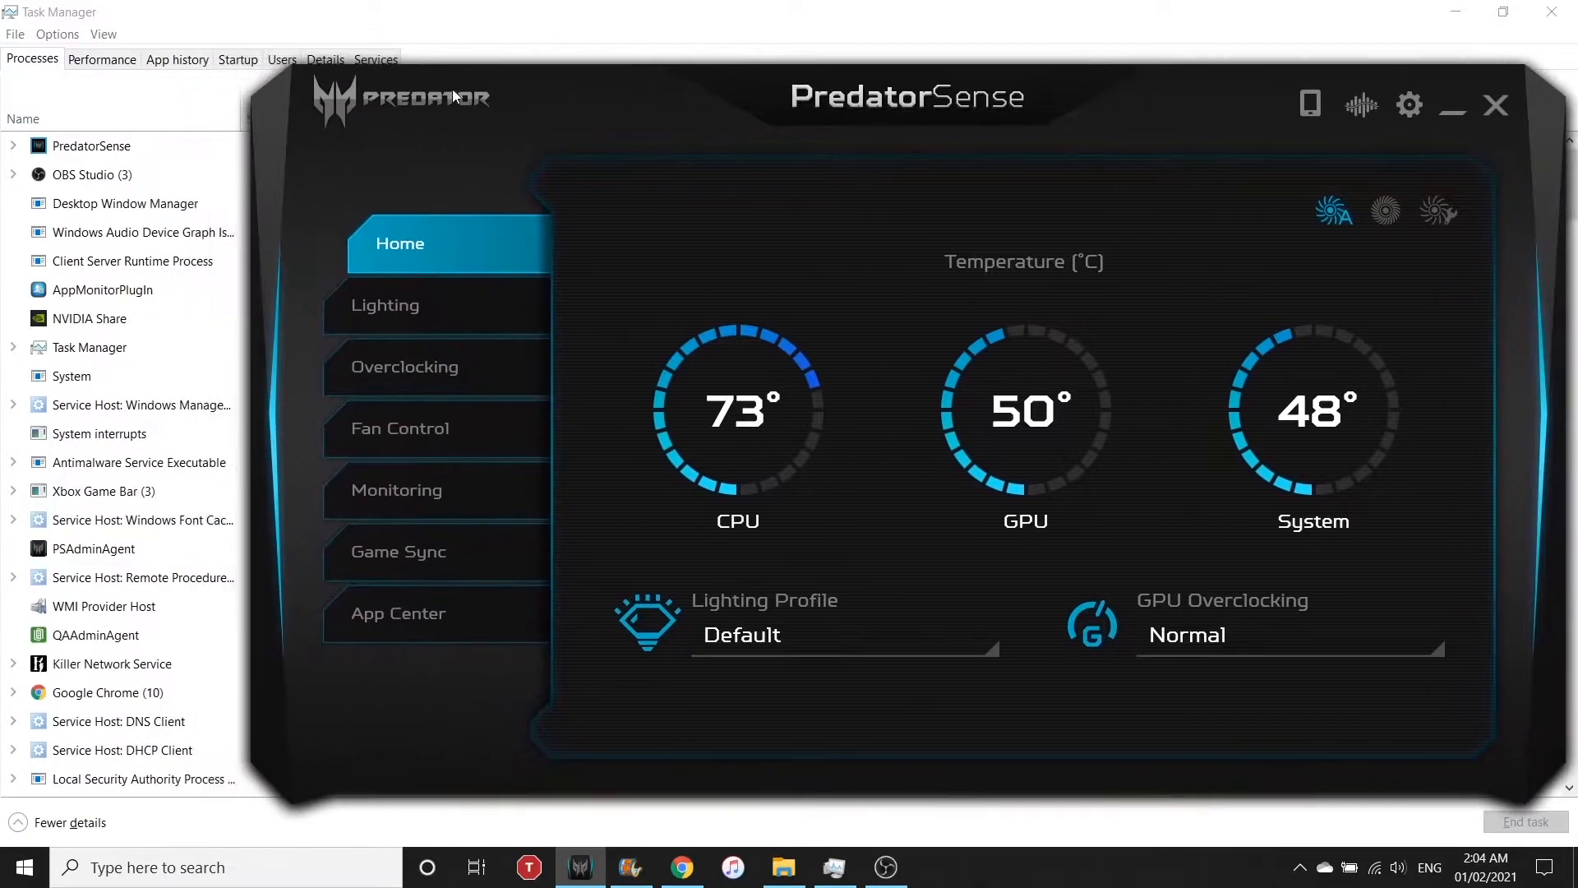
# - Put PredatorSense away and return to Task Manager's CPU graph reading 3.91 GHz
pyautogui.click(102, 59)
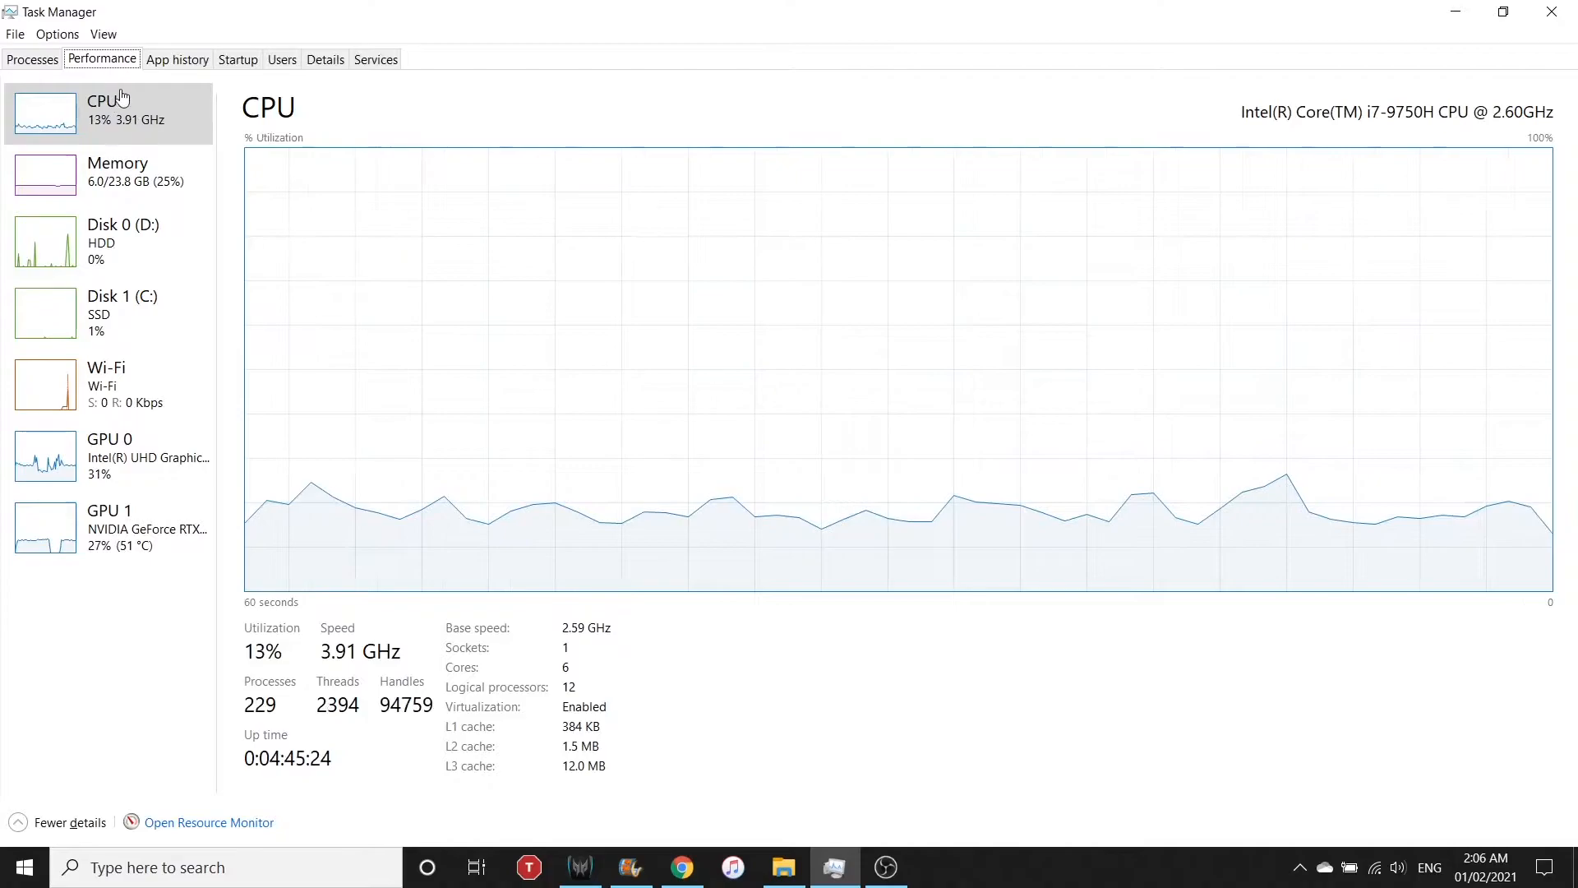
# - Save the Movie Maker project as Test2021.mp4 using the 1080_60fps_60kbit export setting
pyautogui.click(631, 866)
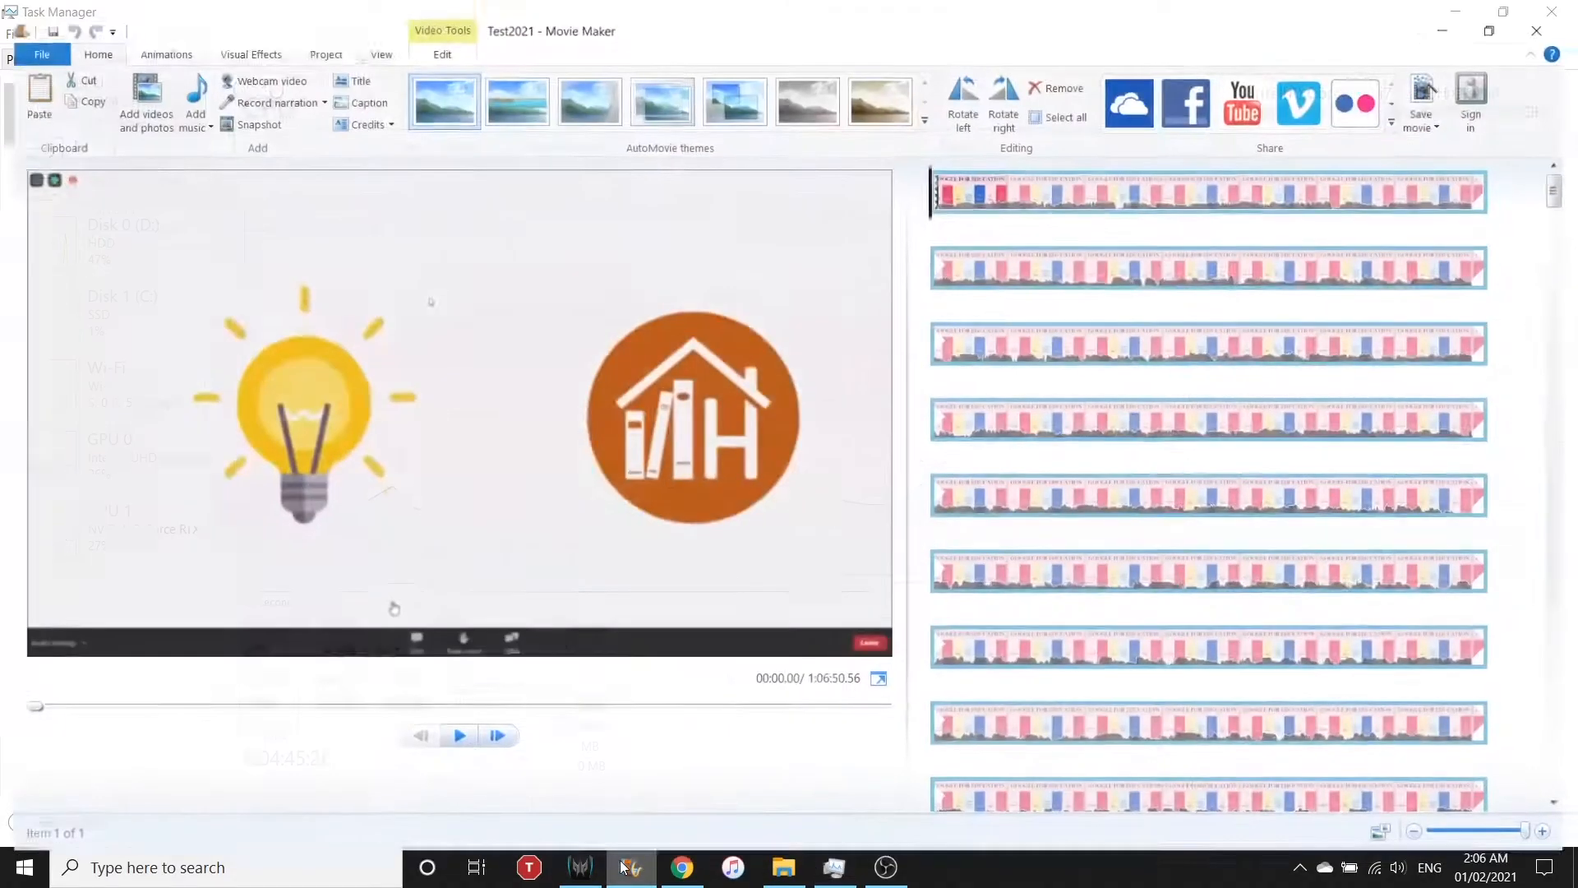
pyautogui.click(41, 54)
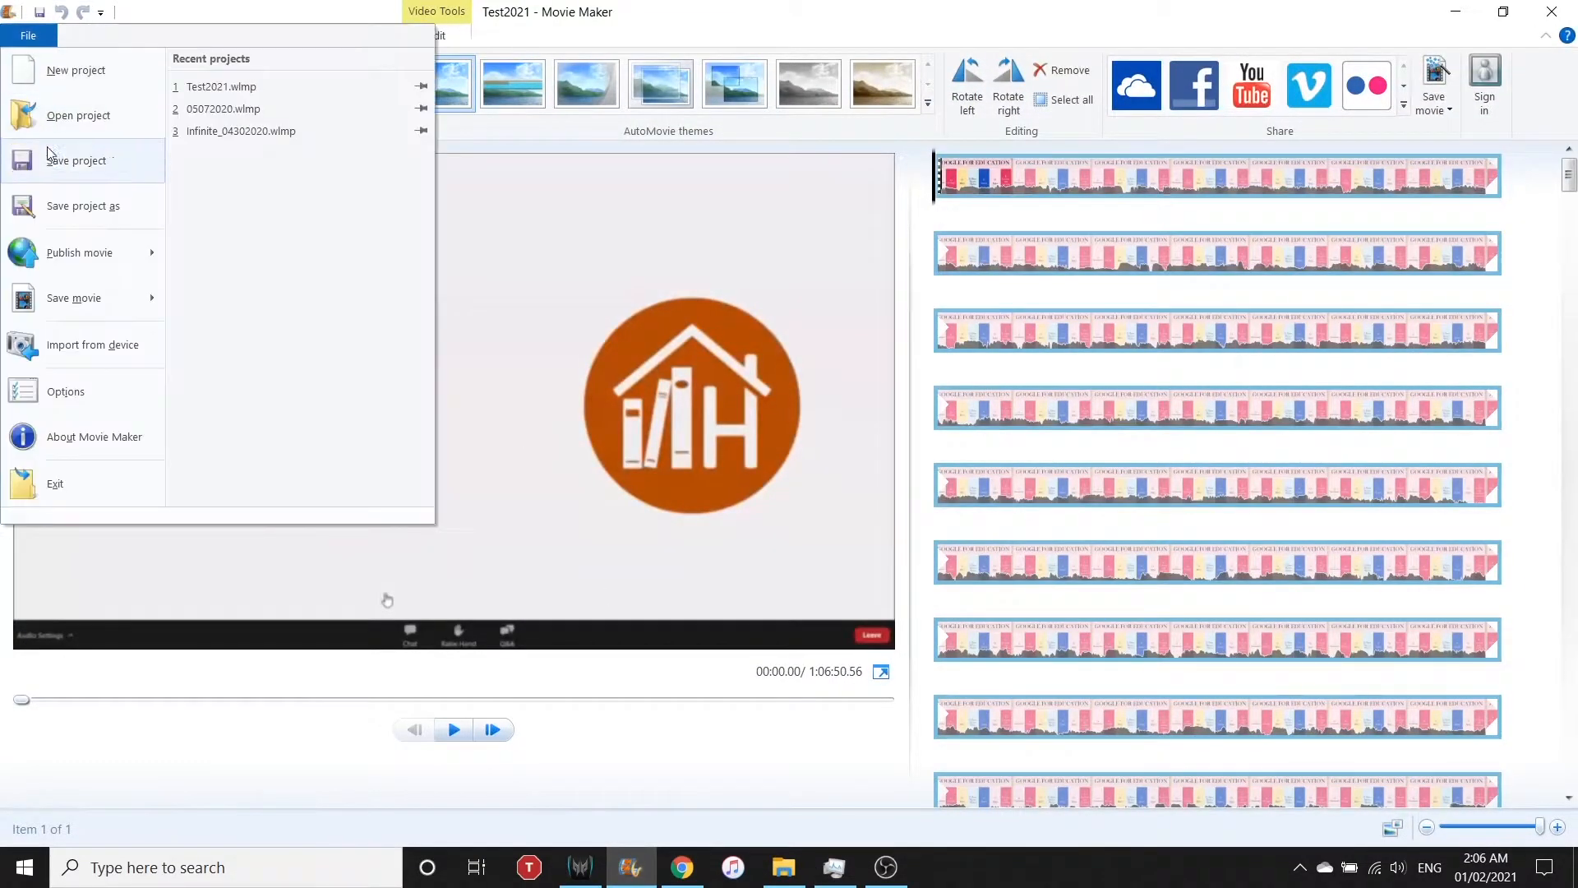
pyautogui.click(74, 298)
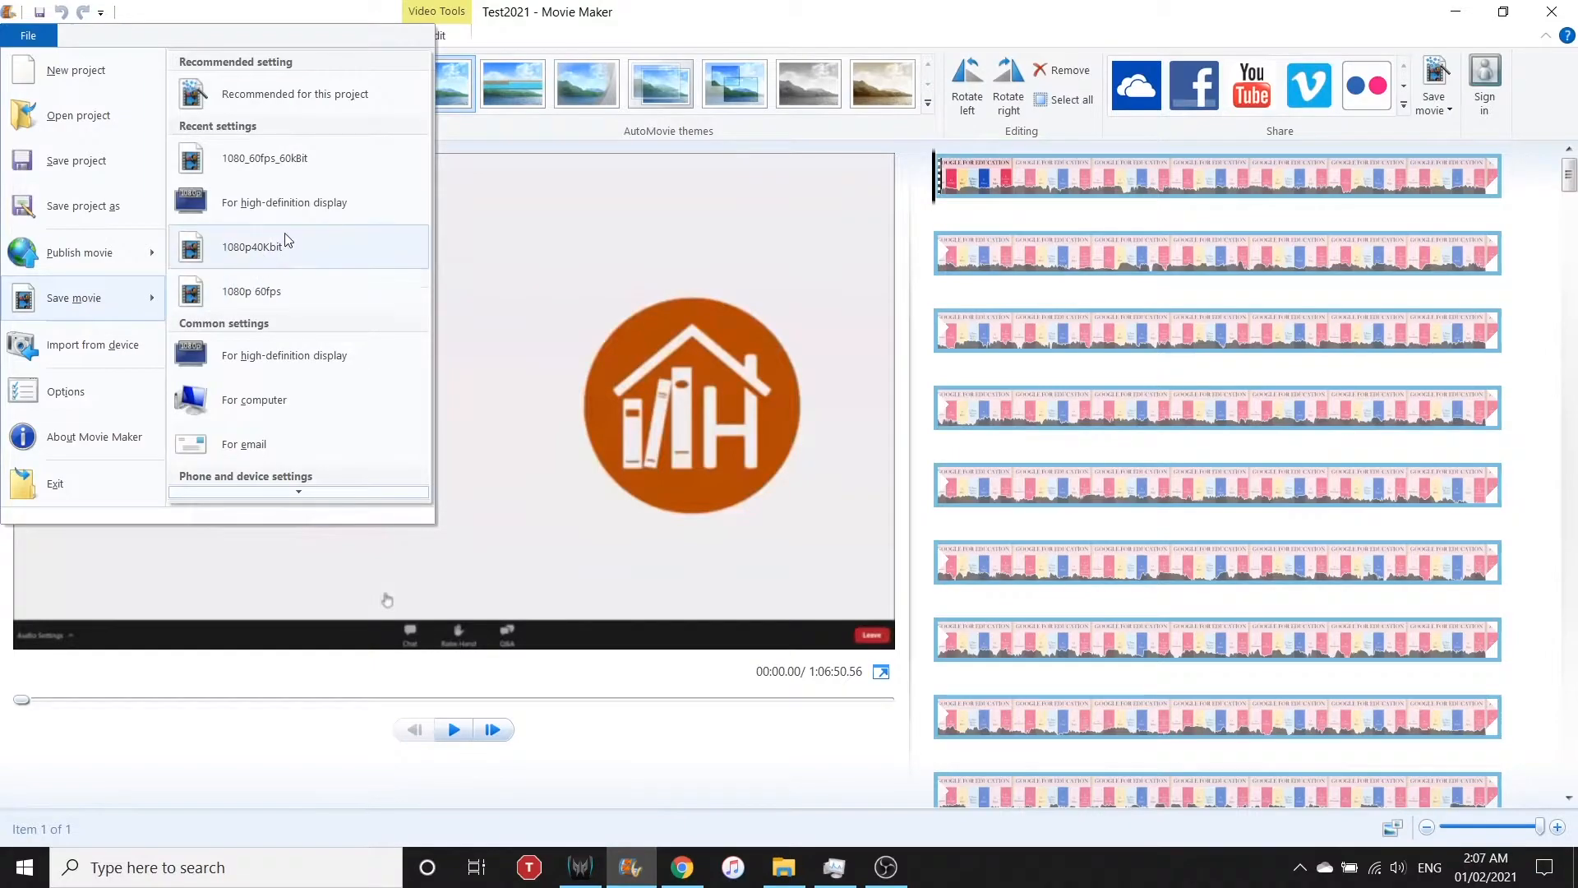
pyautogui.moveTo(263, 158)
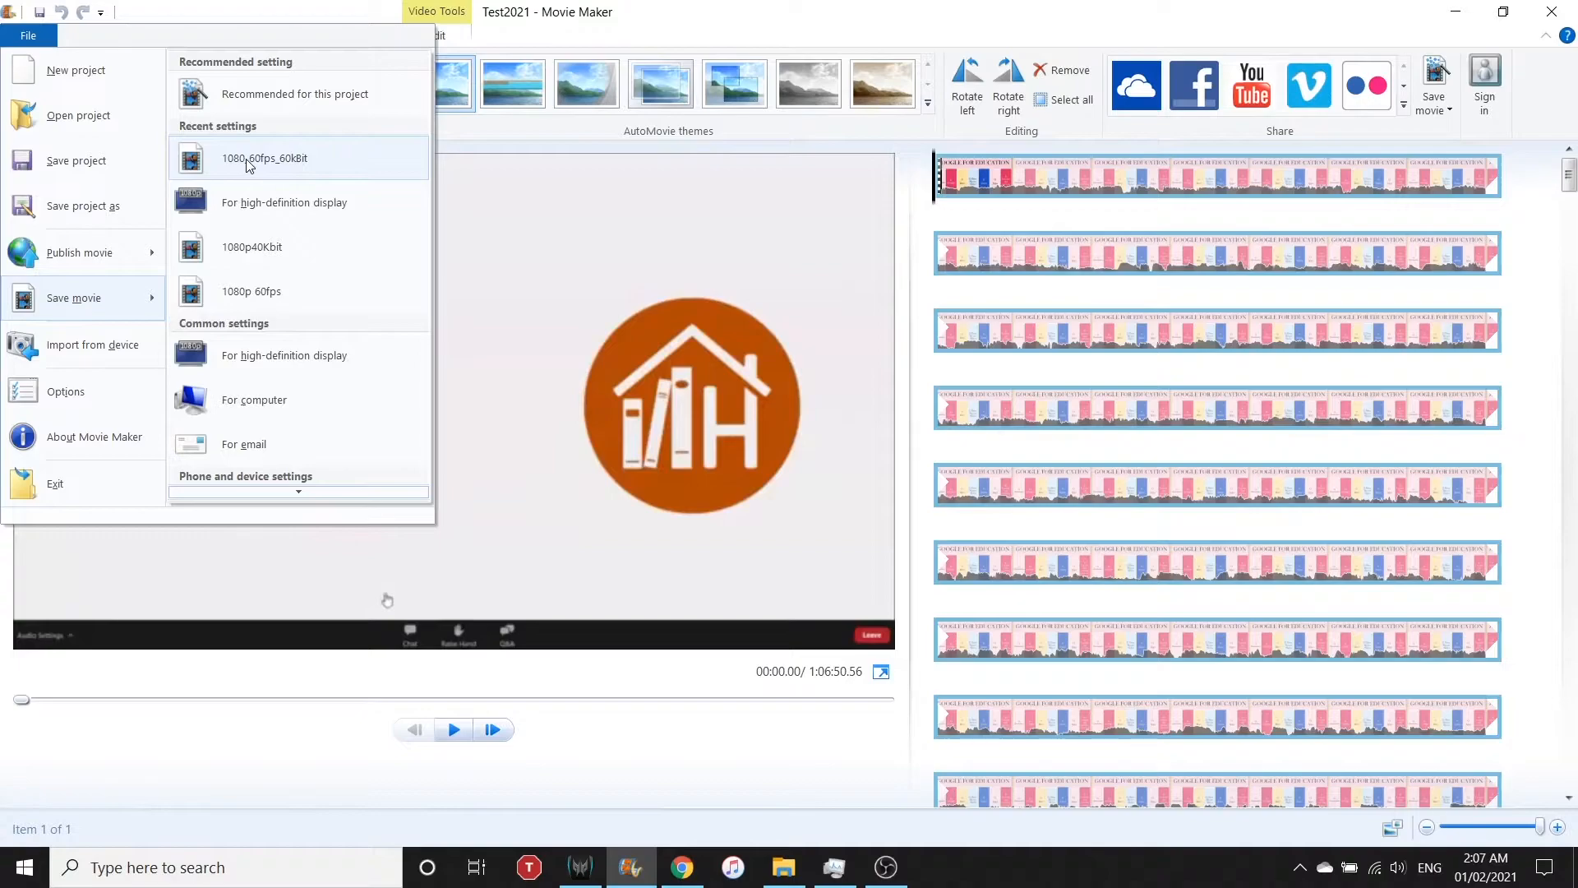
pyautogui.moveTo(293, 171)
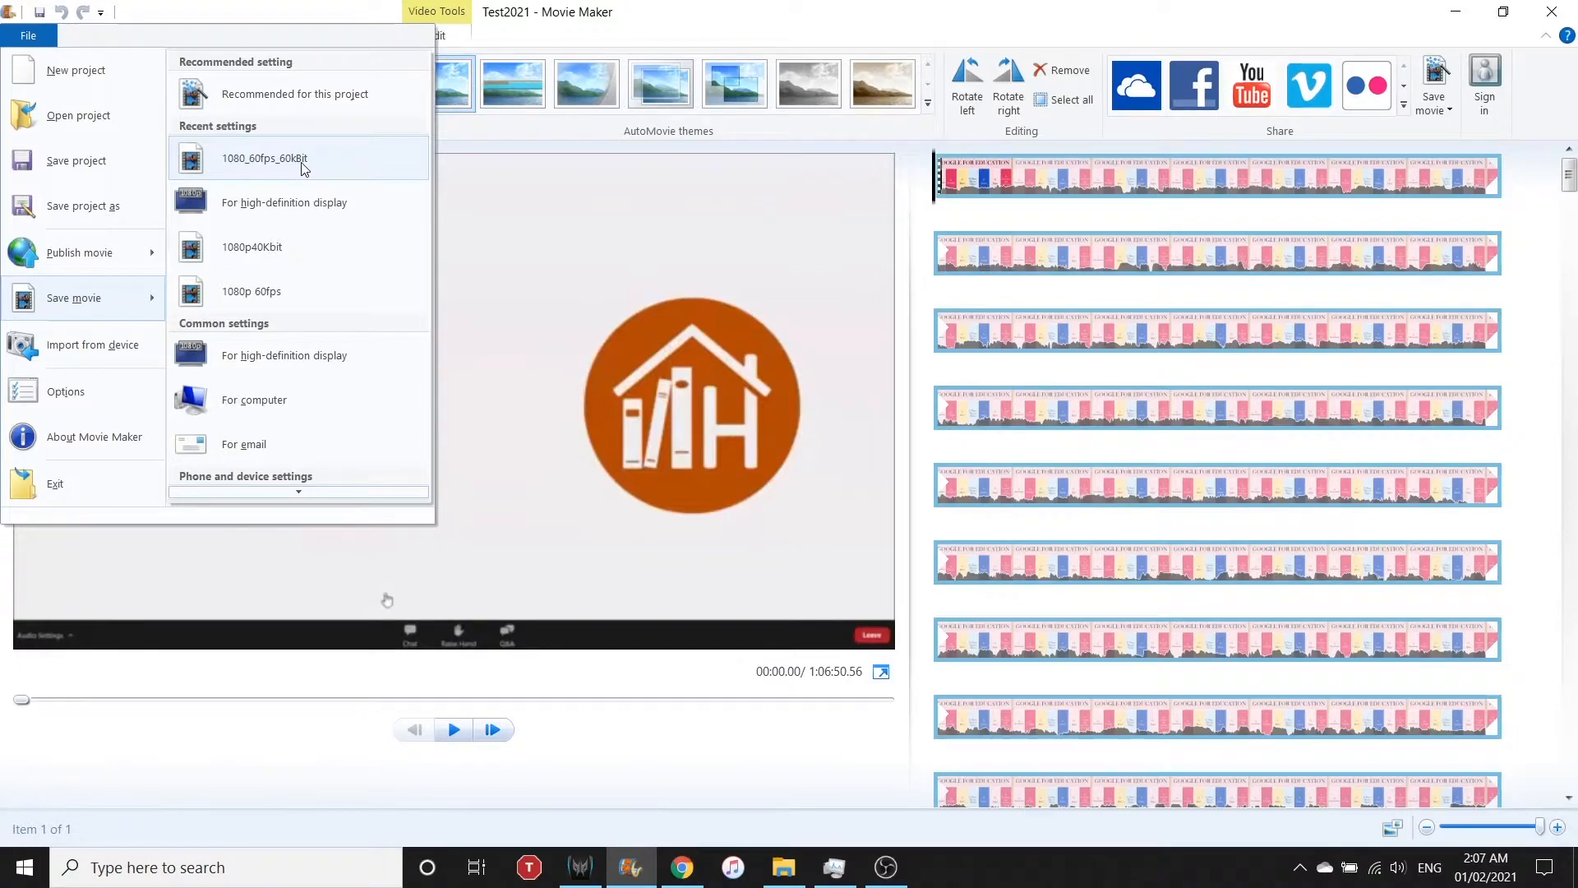
pyautogui.click(265, 158)
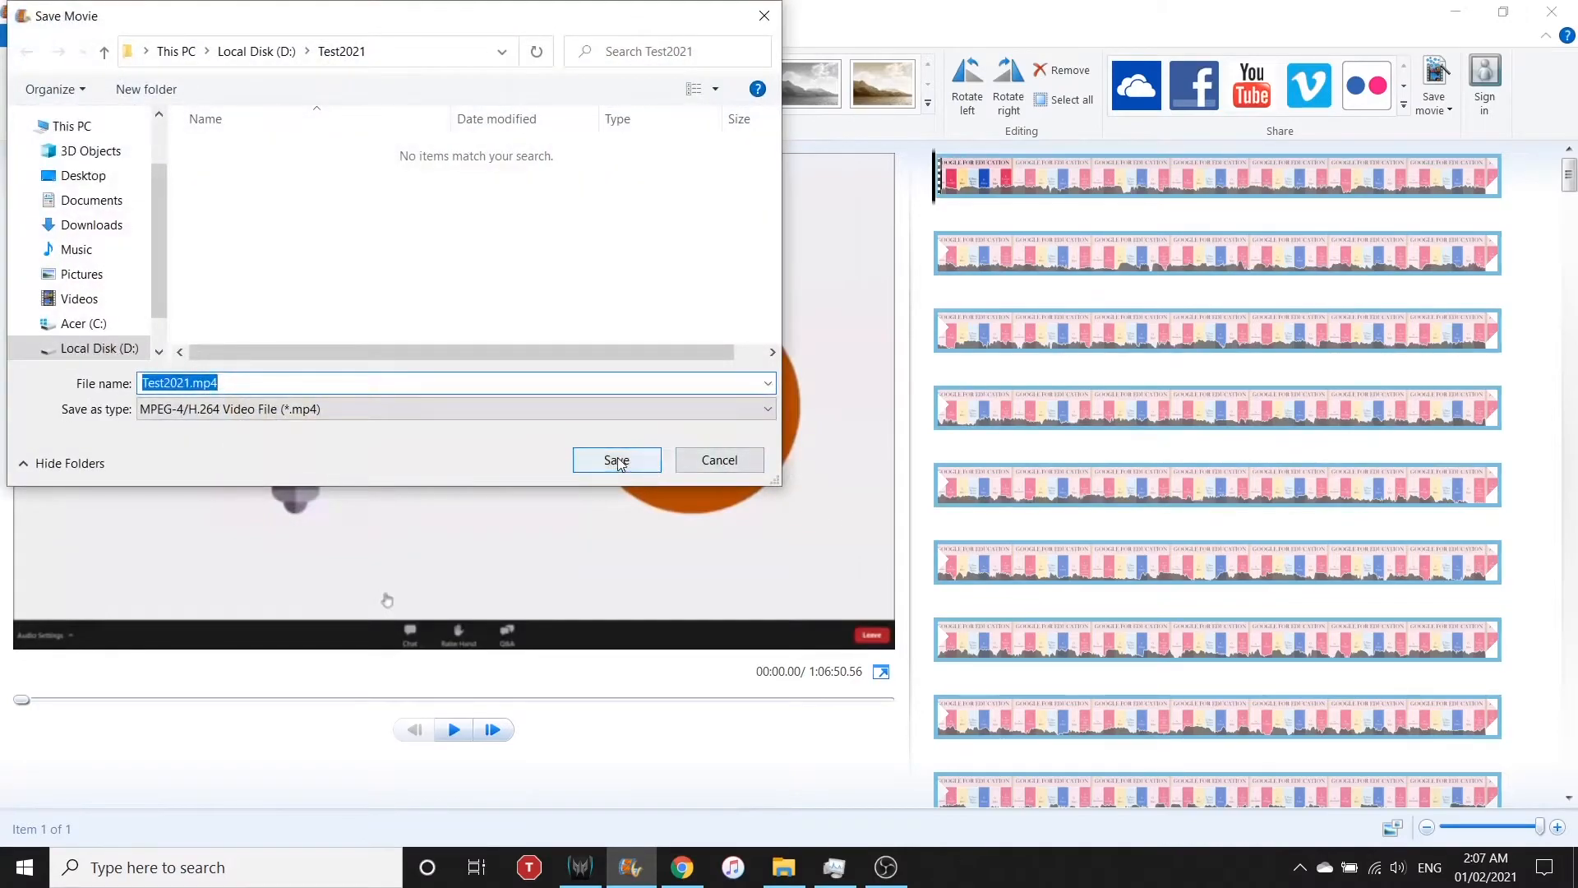
pyautogui.click(616, 461)
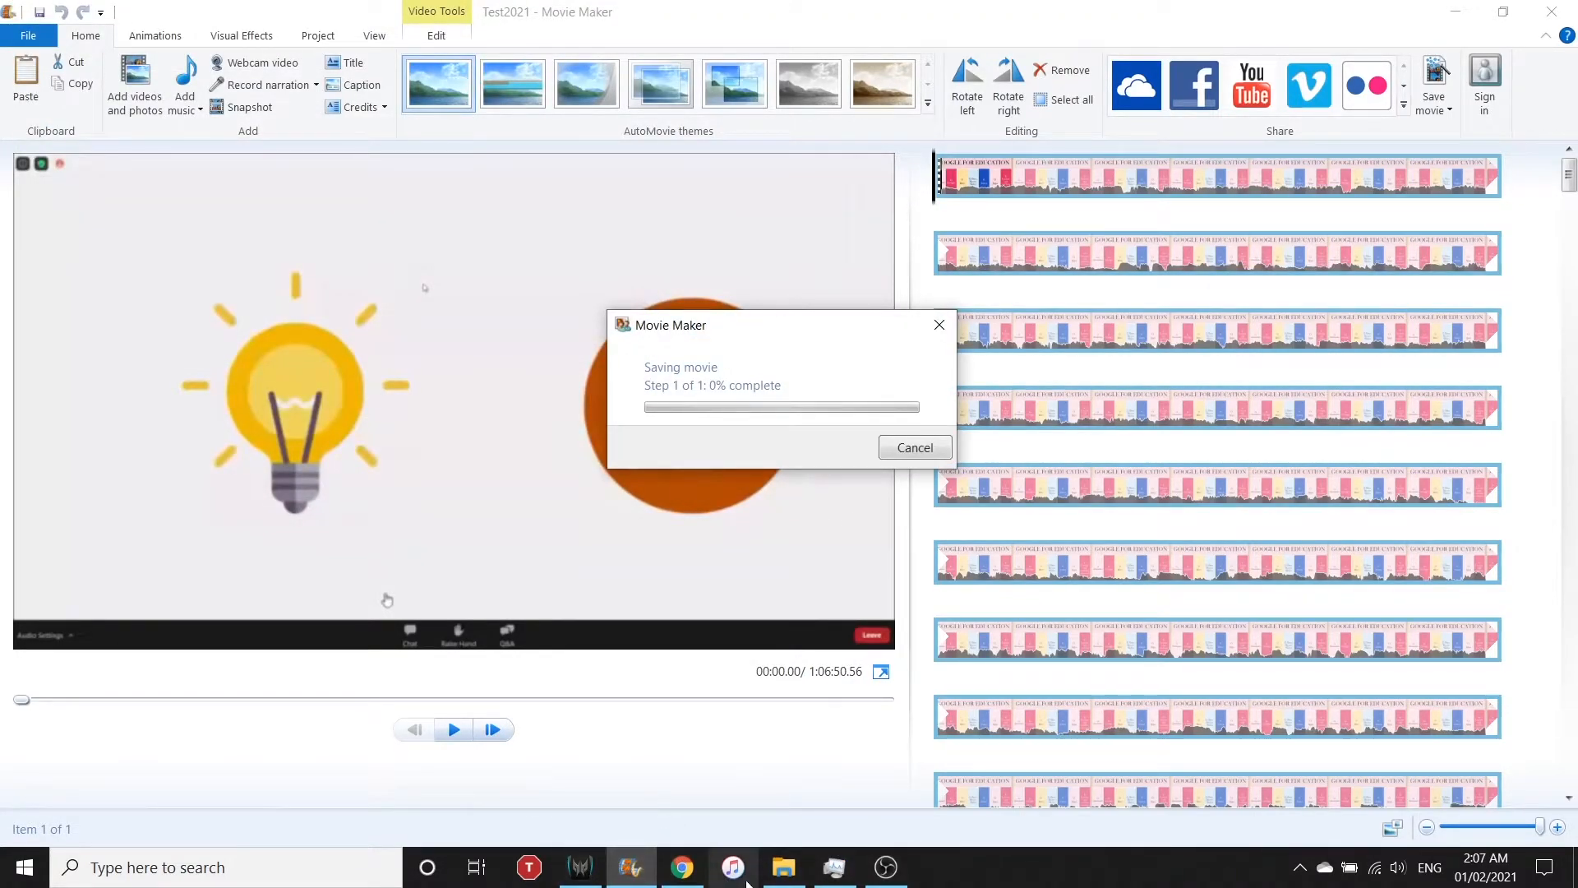
# - Bring Task Manager forward to the CPU graph showing about 63% usage at 3.07 GHz during export
pyautogui.click(885, 867)
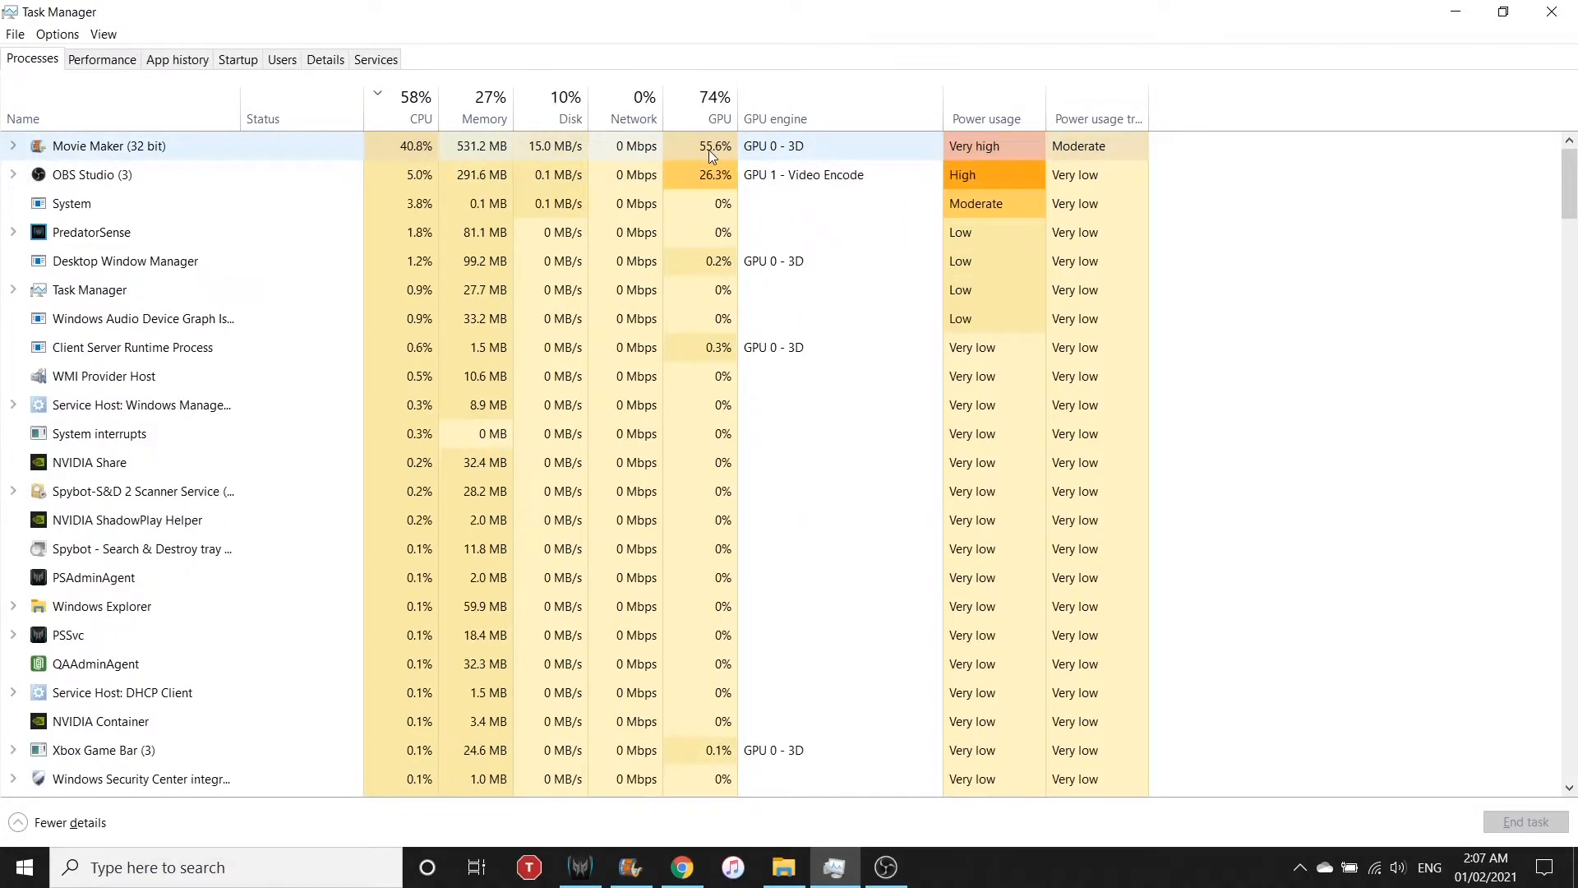
pyautogui.click(100, 59)
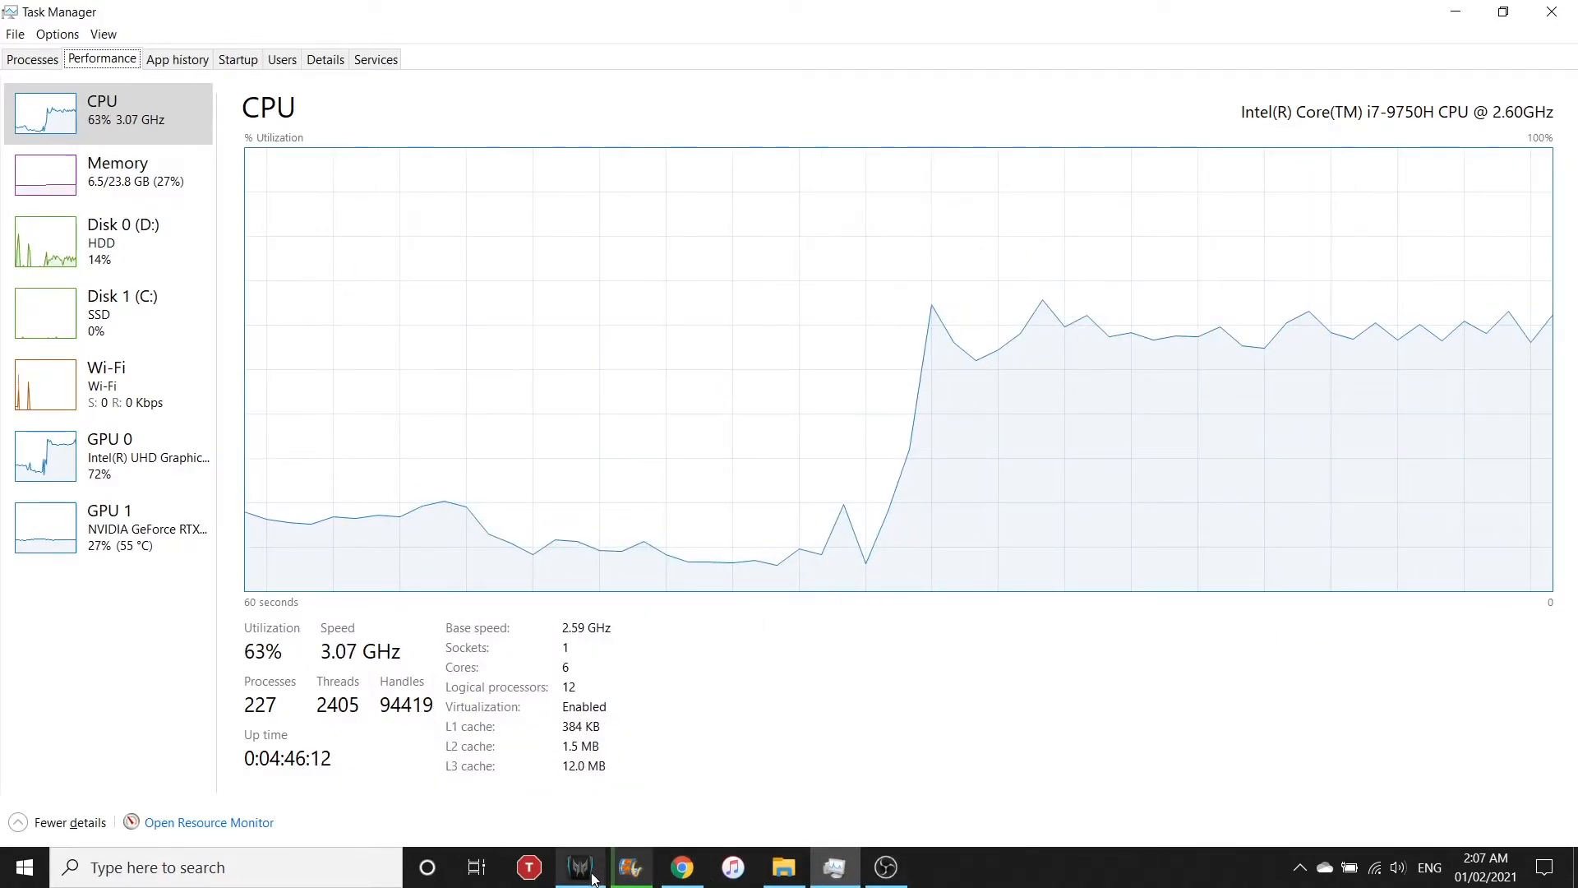
# - Bring up PredatorSense's Home gauges reading a 78° CPU and 53° GPU
pyautogui.click(580, 866)
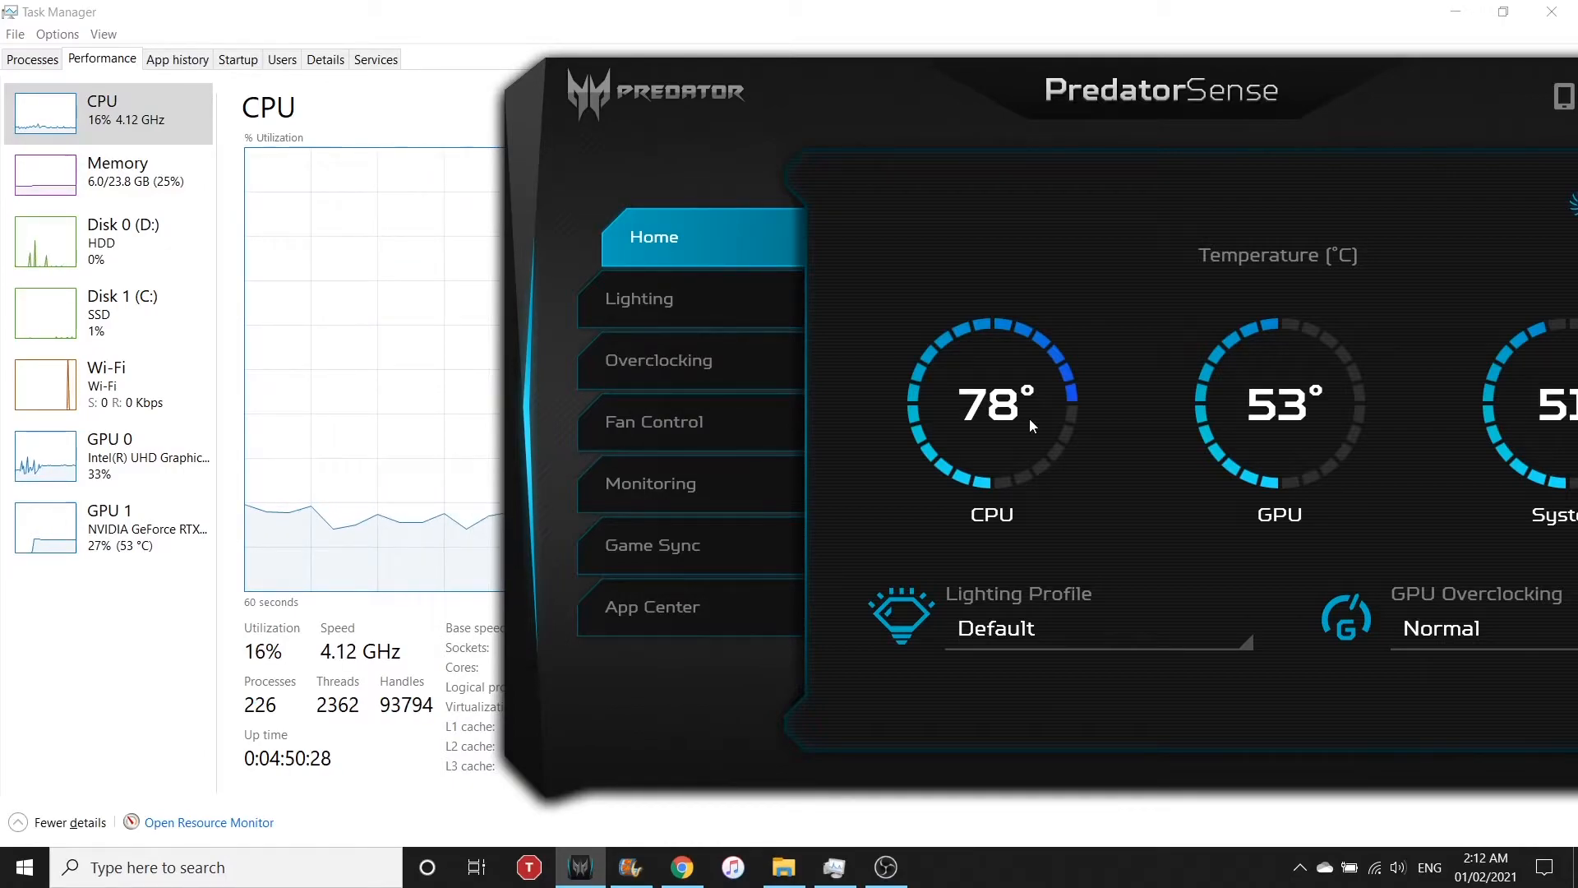
pyautogui.moveTo(582, 828)
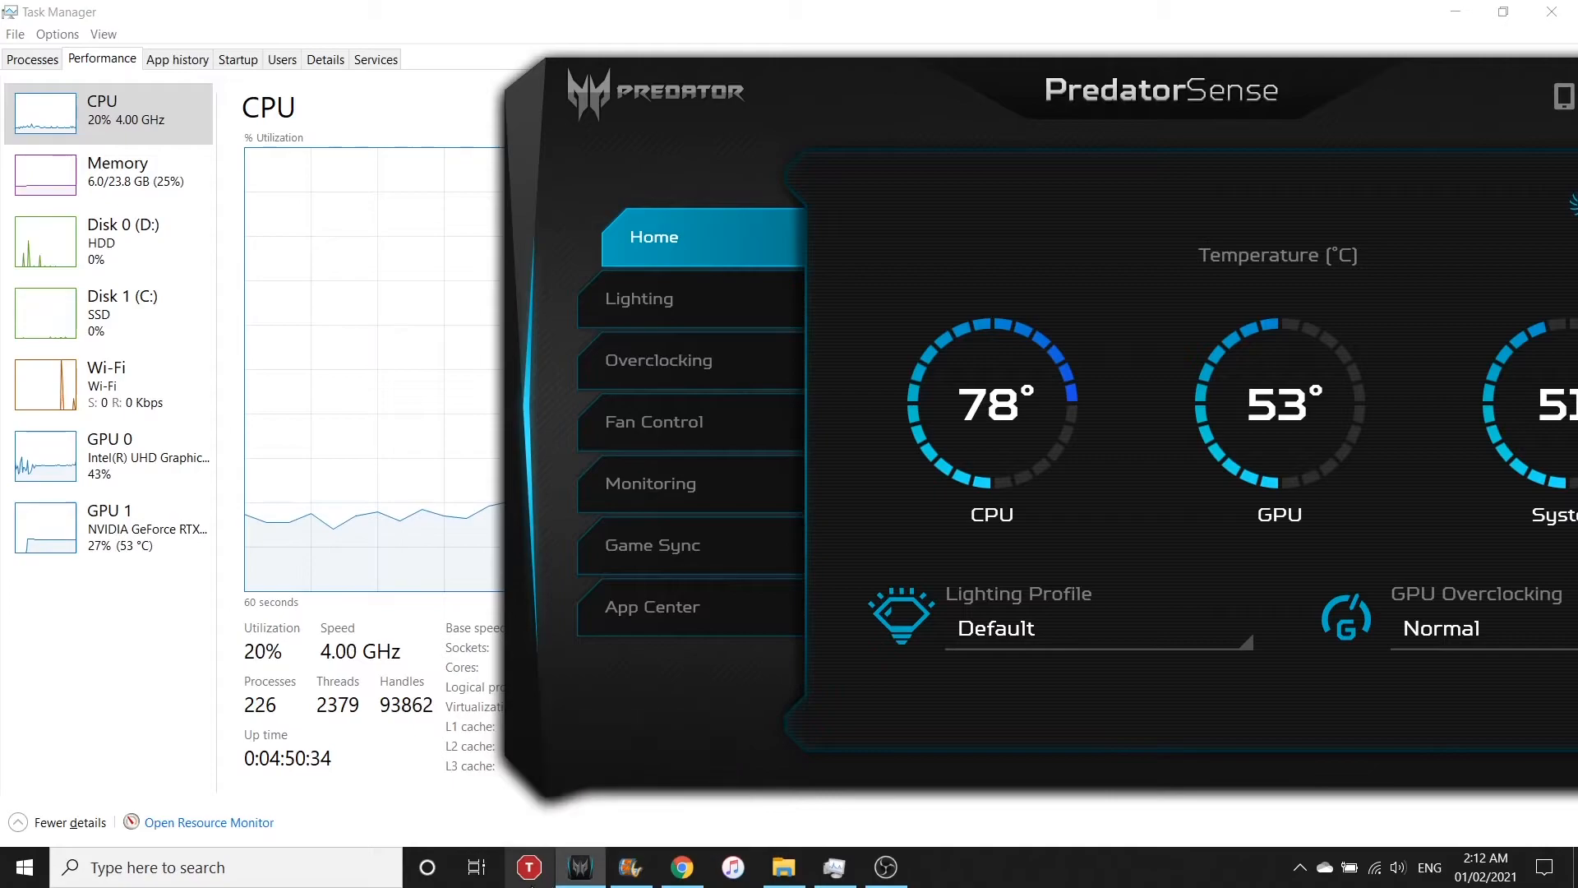
pyautogui.moveTo(579, 866)
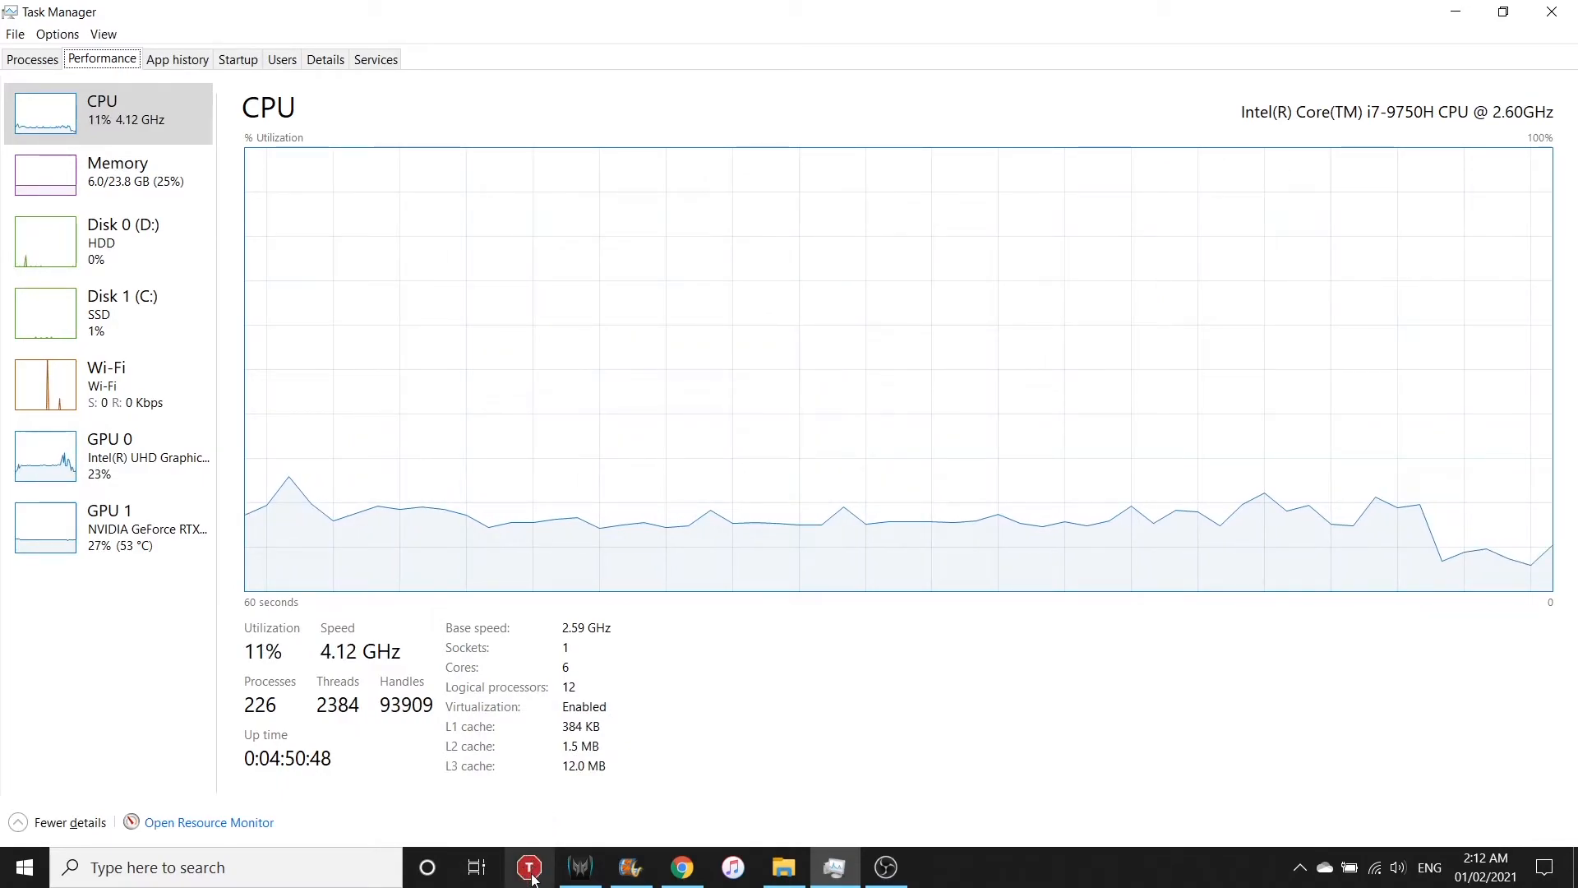
pyautogui.moveTo(527, 866)
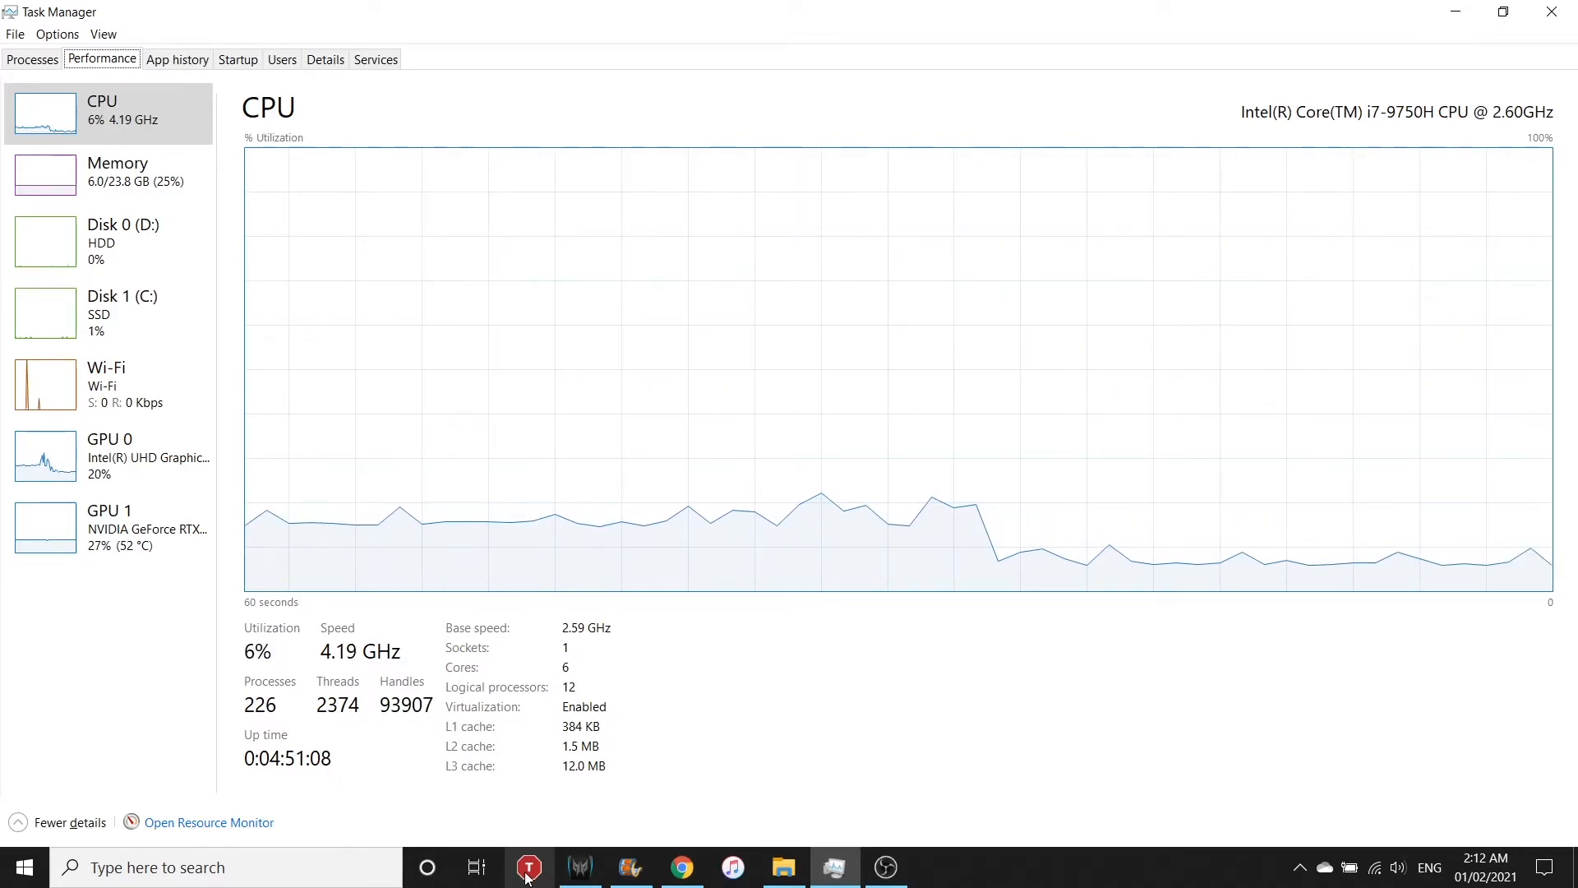
# - Disable turbo boost from the taskbar tool so Task Manager's CPU speed drops to 2.56 GHz
pyautogui.click(528, 867)
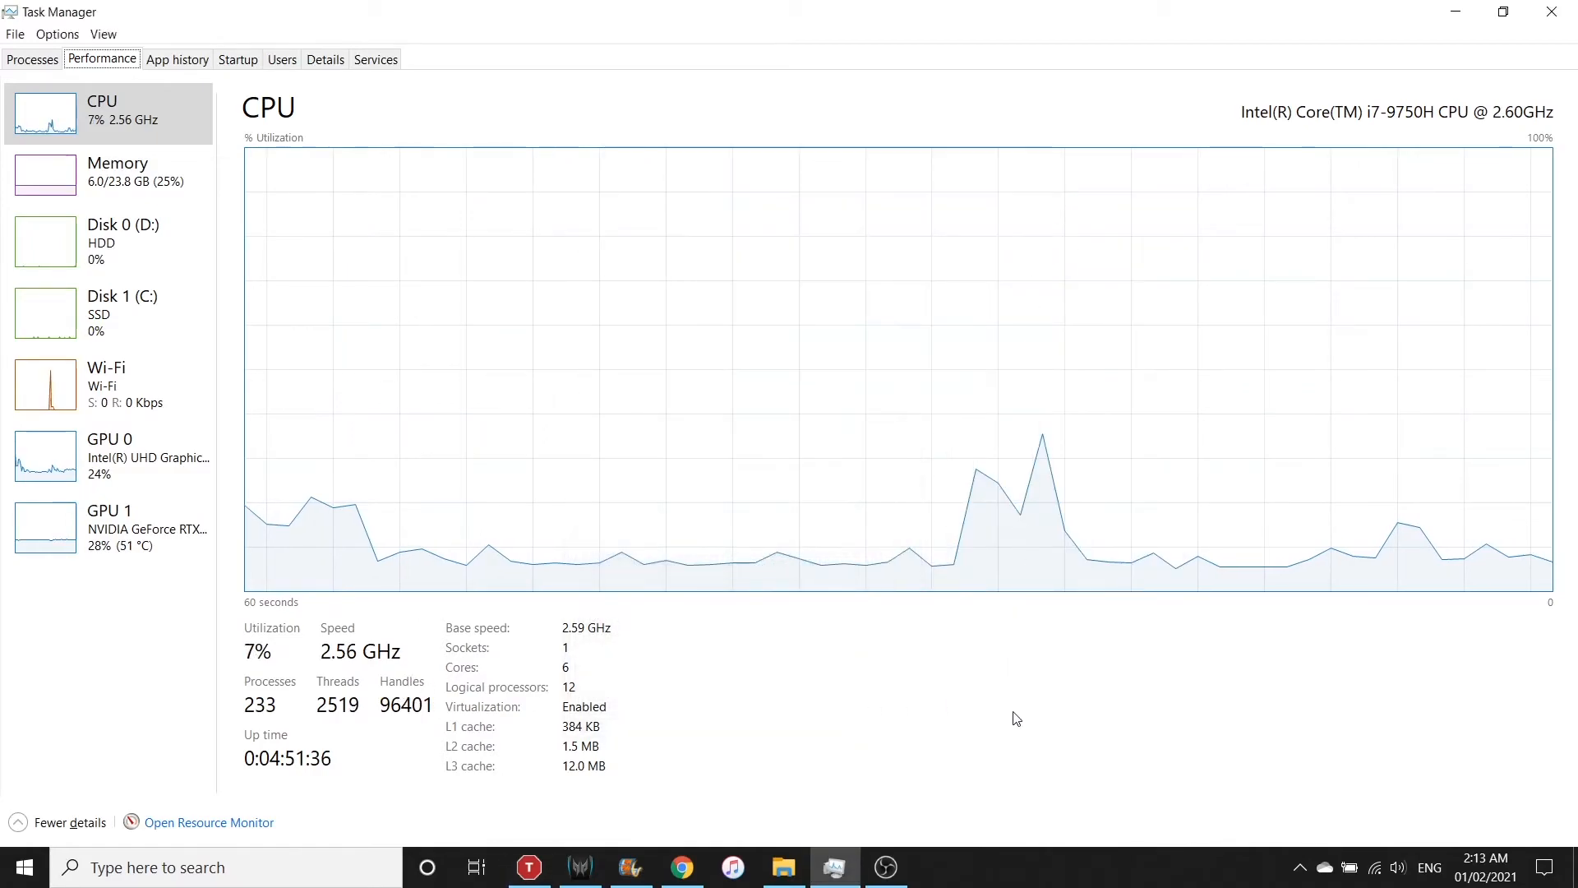
# - Check the PredatorSense temperature, then save the movie again as Test2021.mp4 with turbo boost off
pyautogui.click(580, 866)
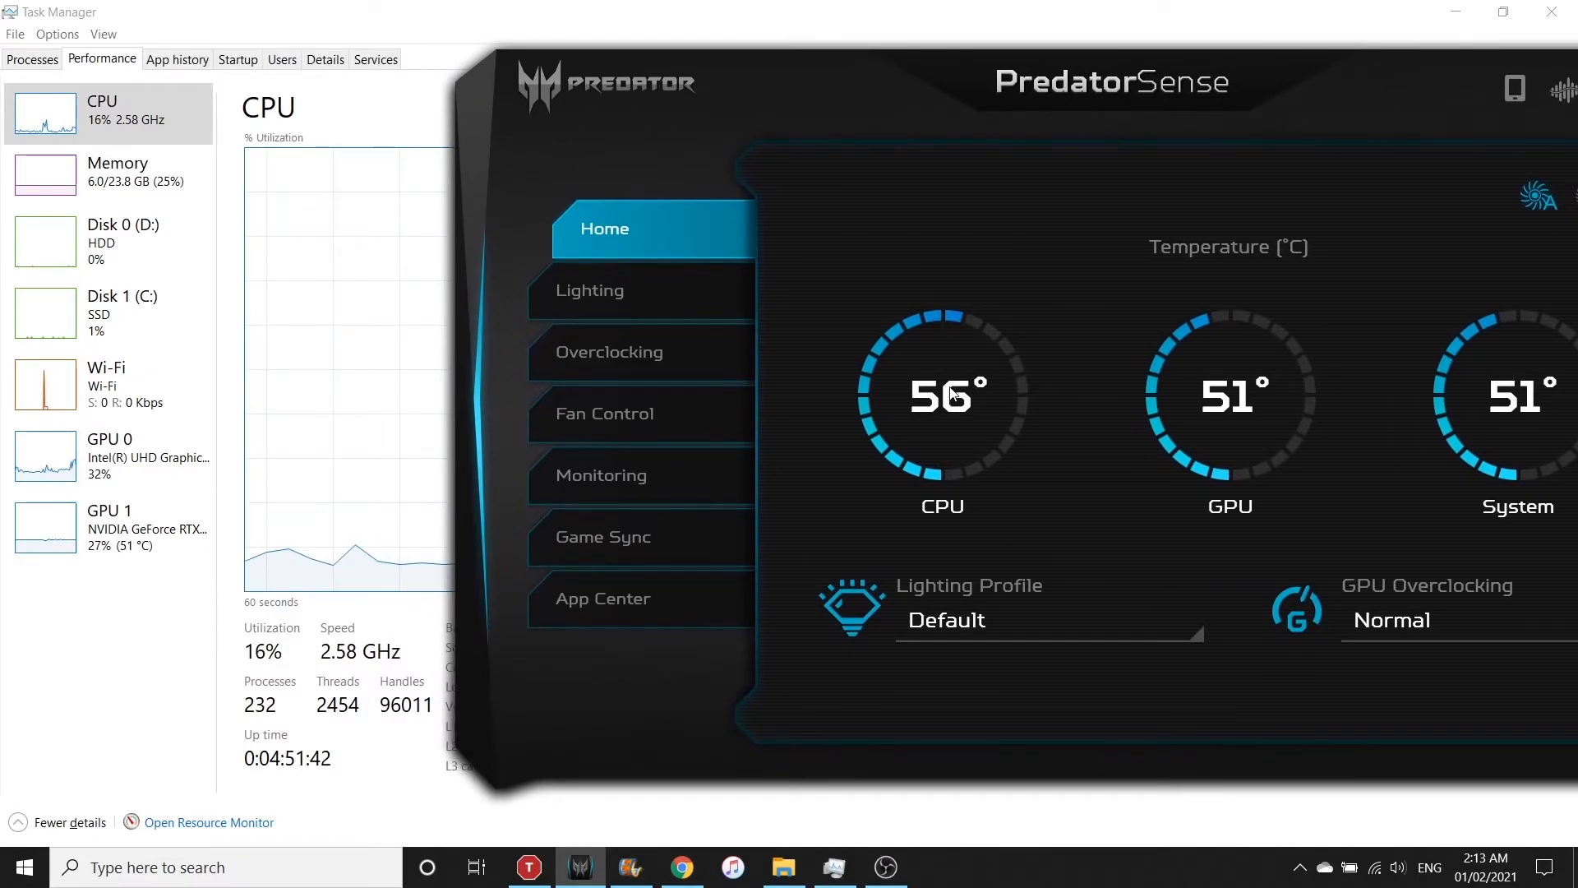
pyautogui.moveTo(630, 866)
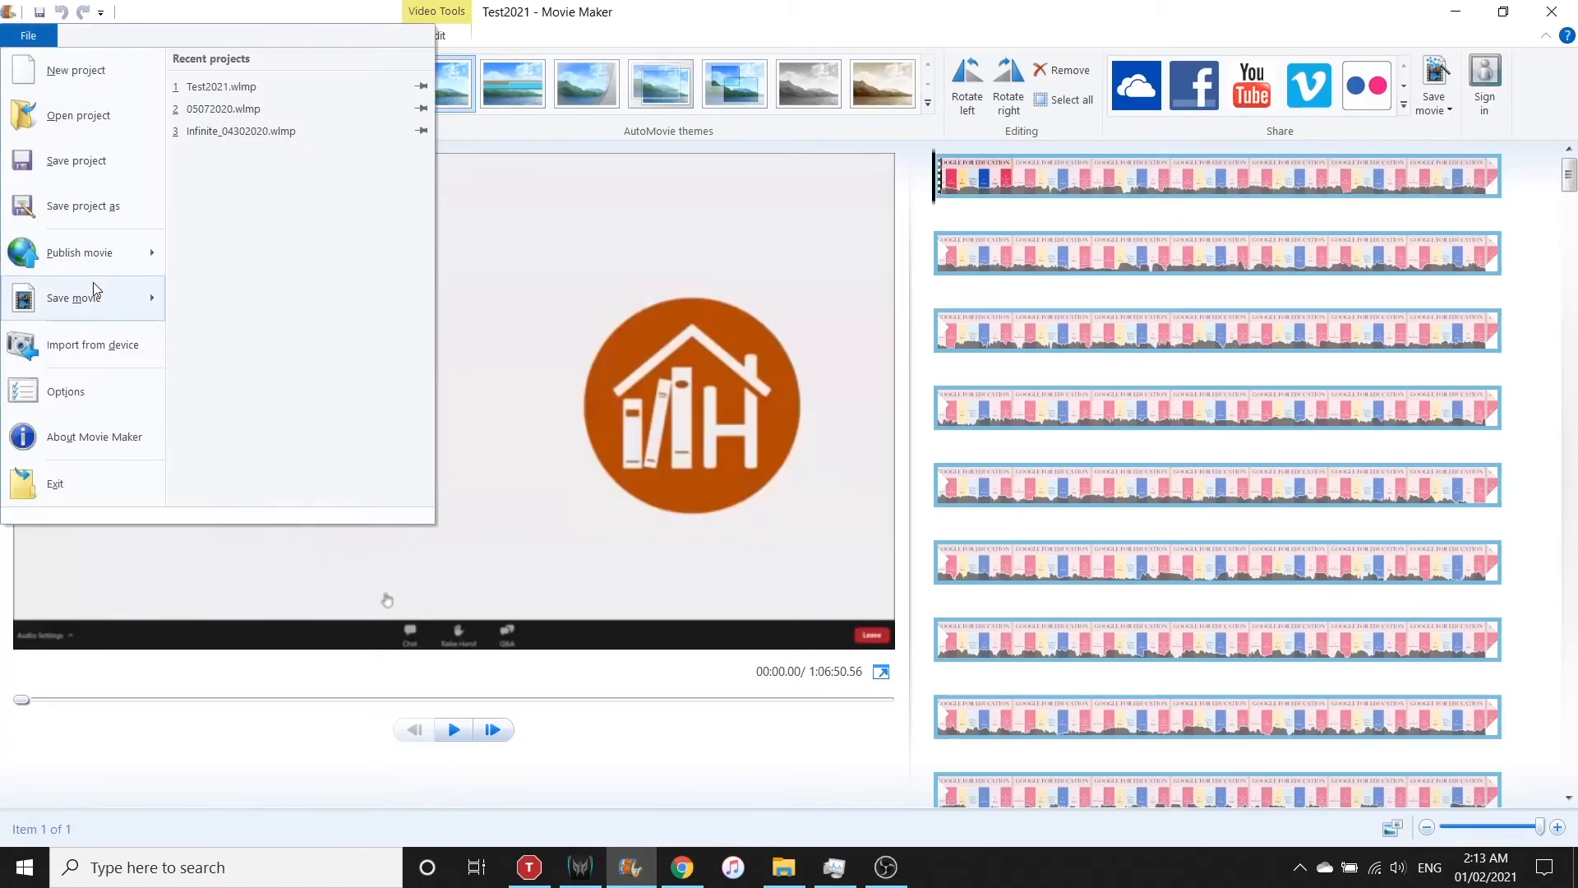
pyautogui.click(74, 298)
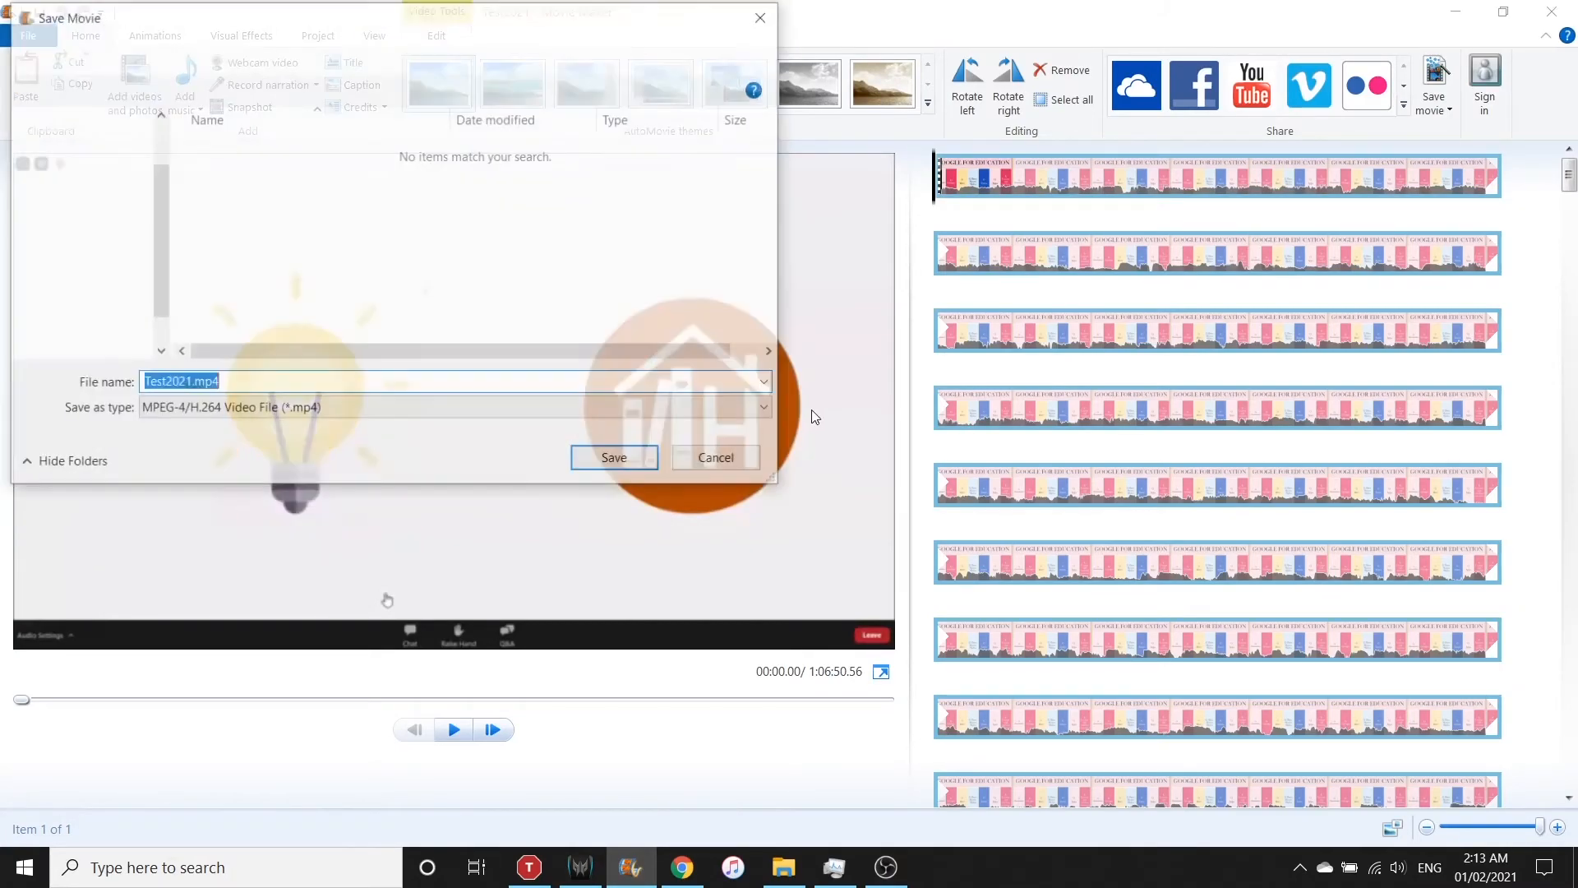
pyautogui.click(613, 457)
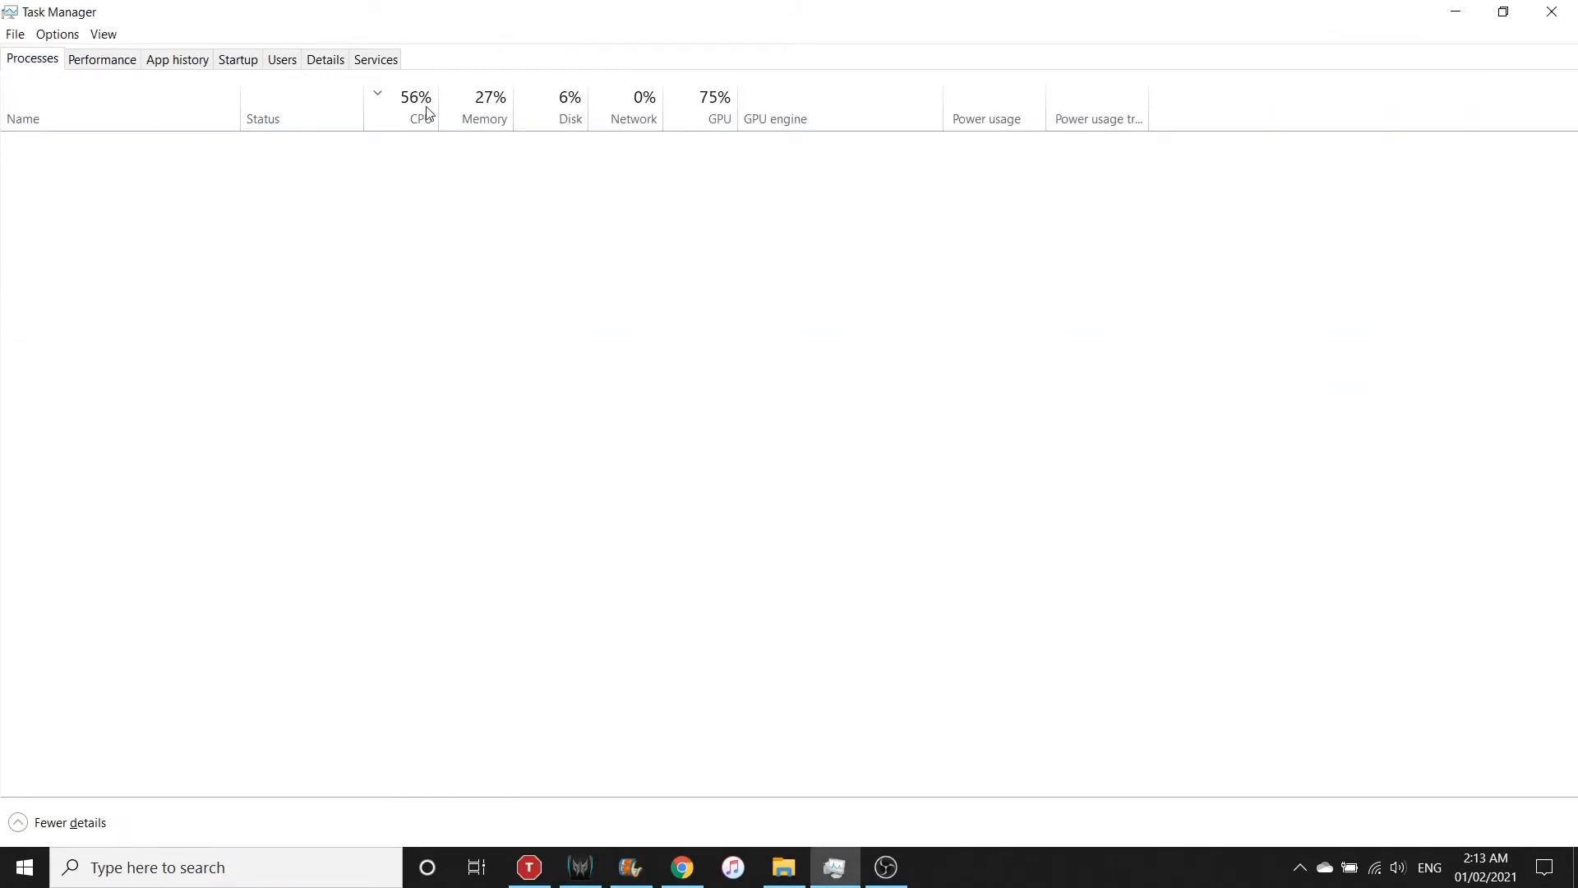
# - Sort processes by CPU usage and show the CPU graph at 53% usage but only 2.58 GHz
pyautogui.click(414, 105)
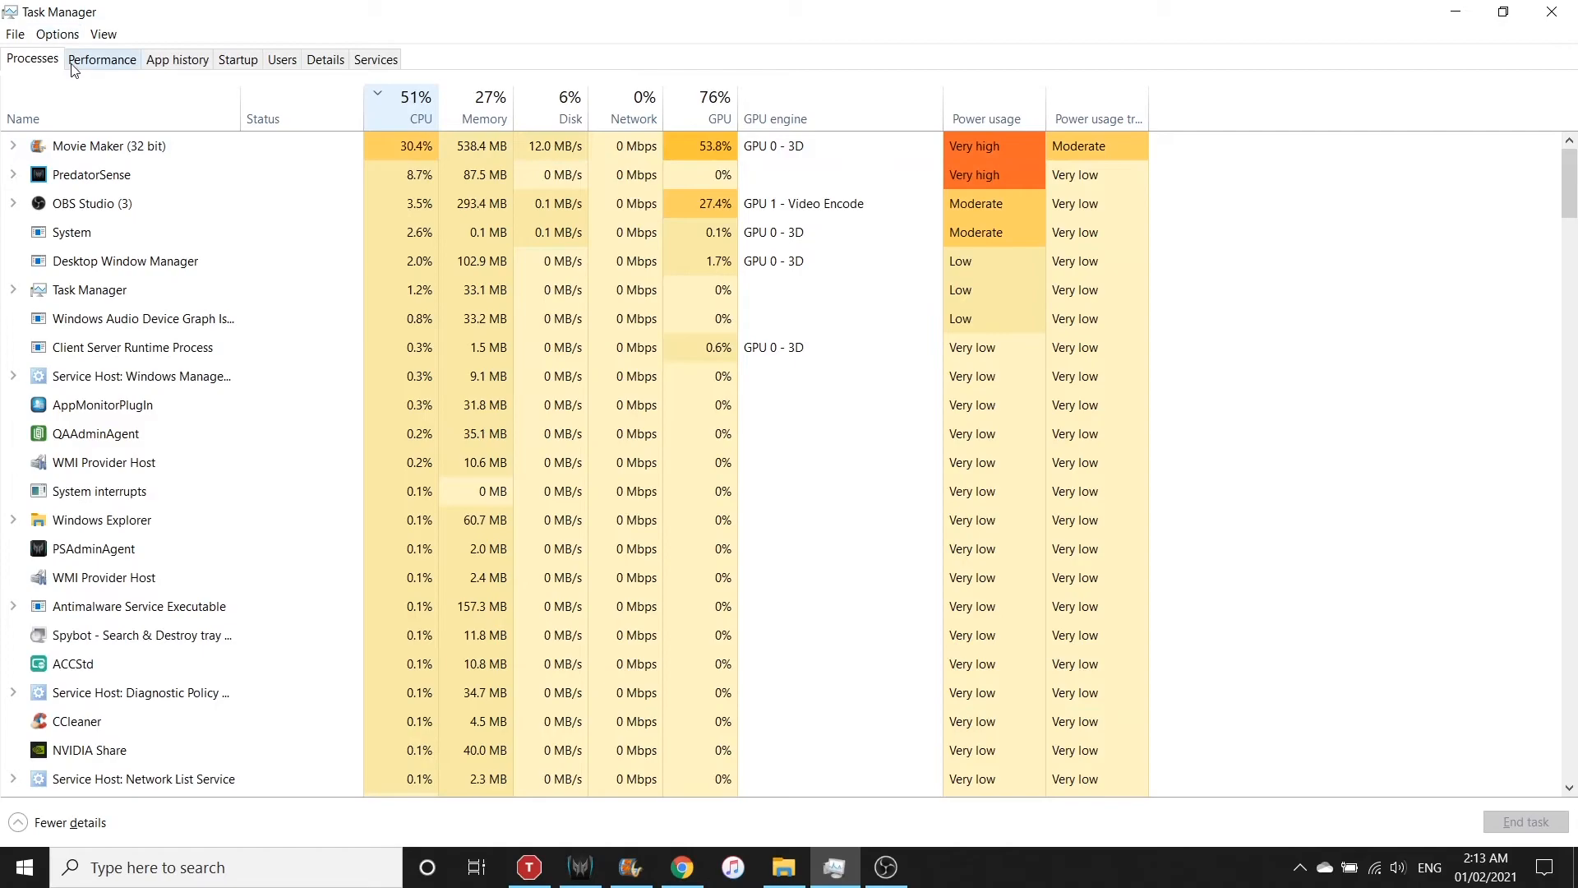
pyautogui.click(101, 60)
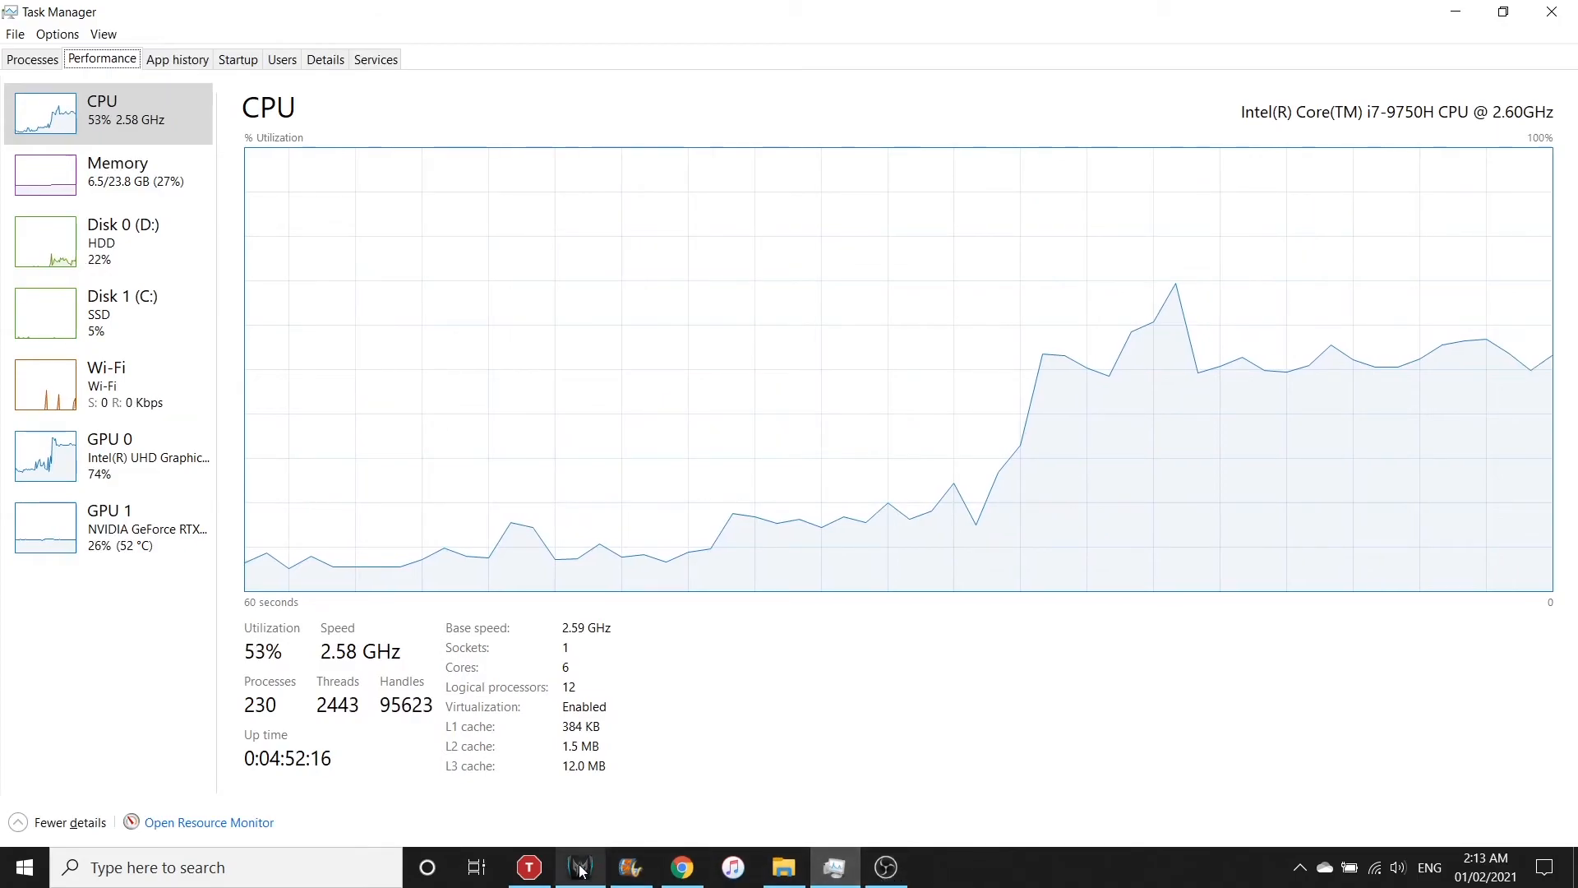
# - Bring PredatorSense forward to read the CPU temperature holding around 71° with turbo off
pyautogui.click(580, 866)
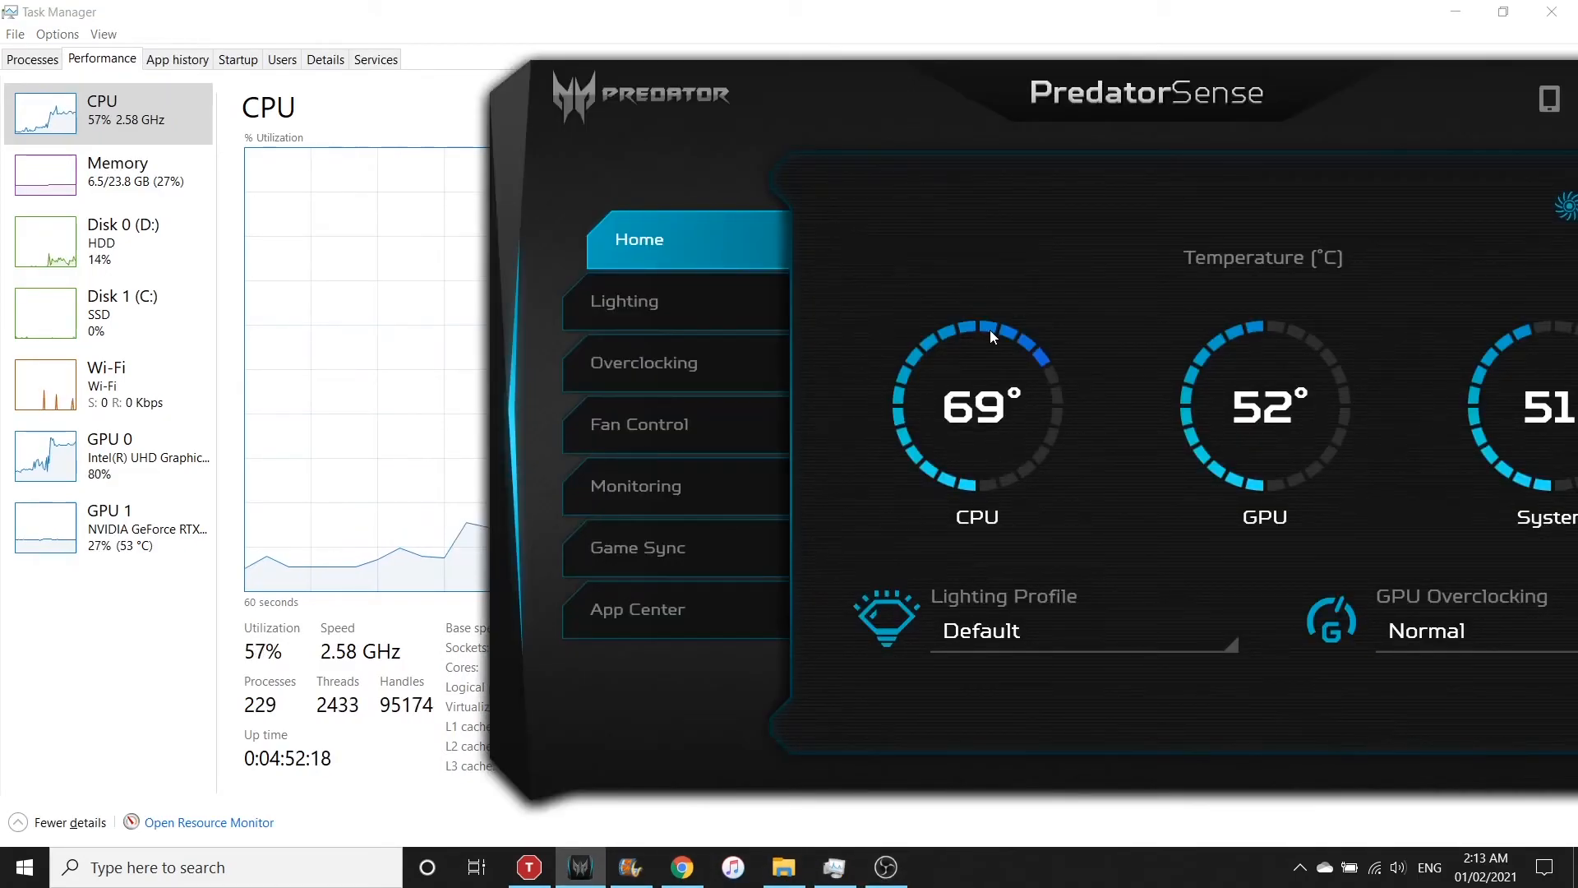
pyautogui.moveTo(1029, 393)
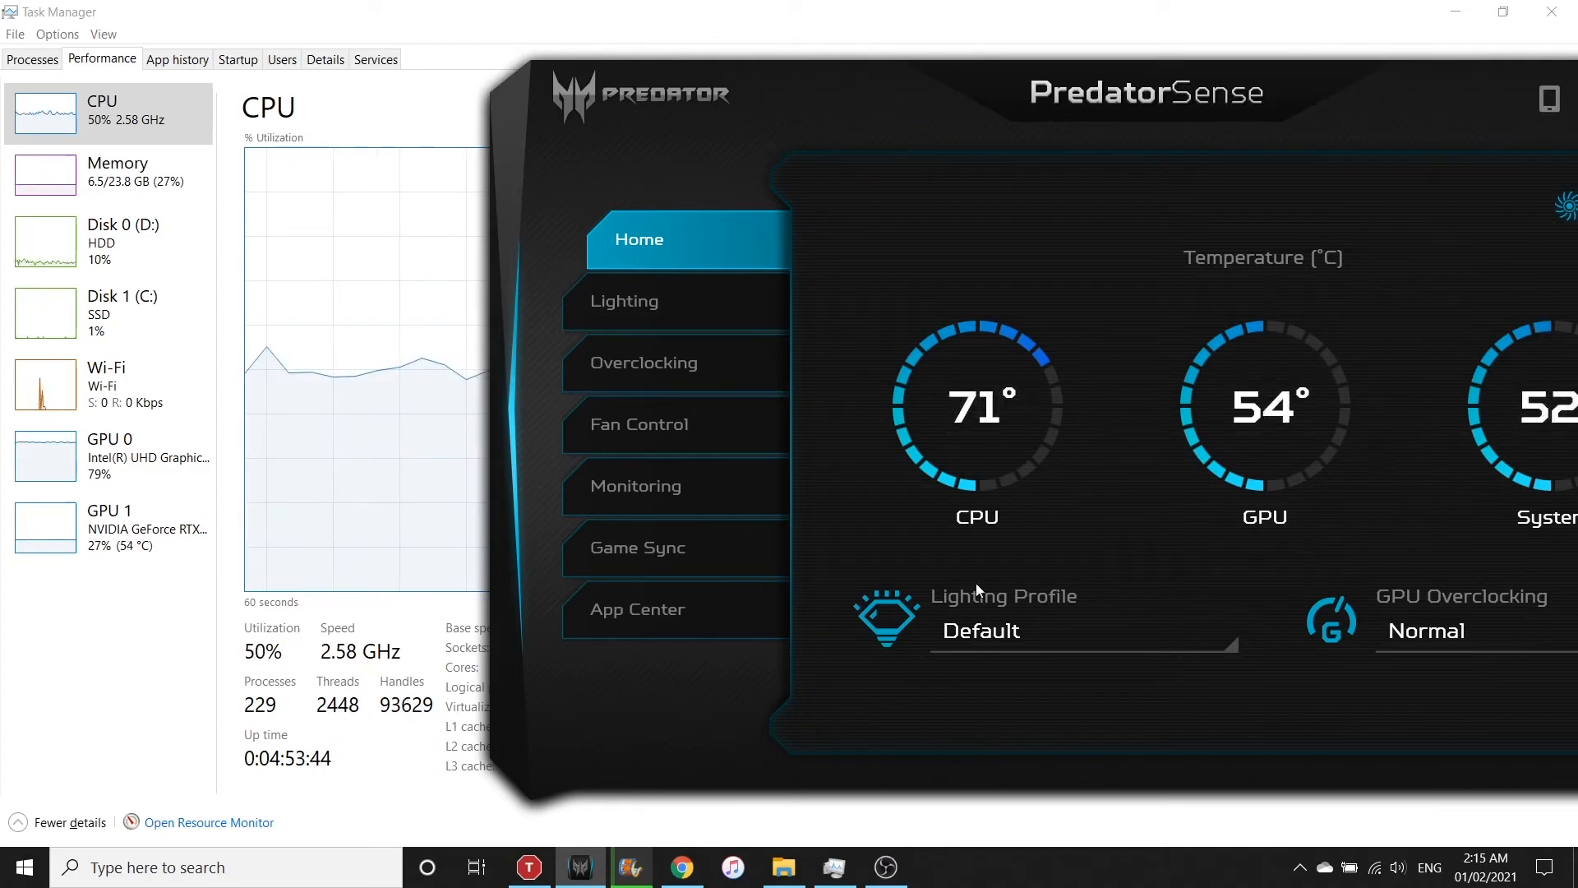
pyautogui.moveTo(1019, 559)
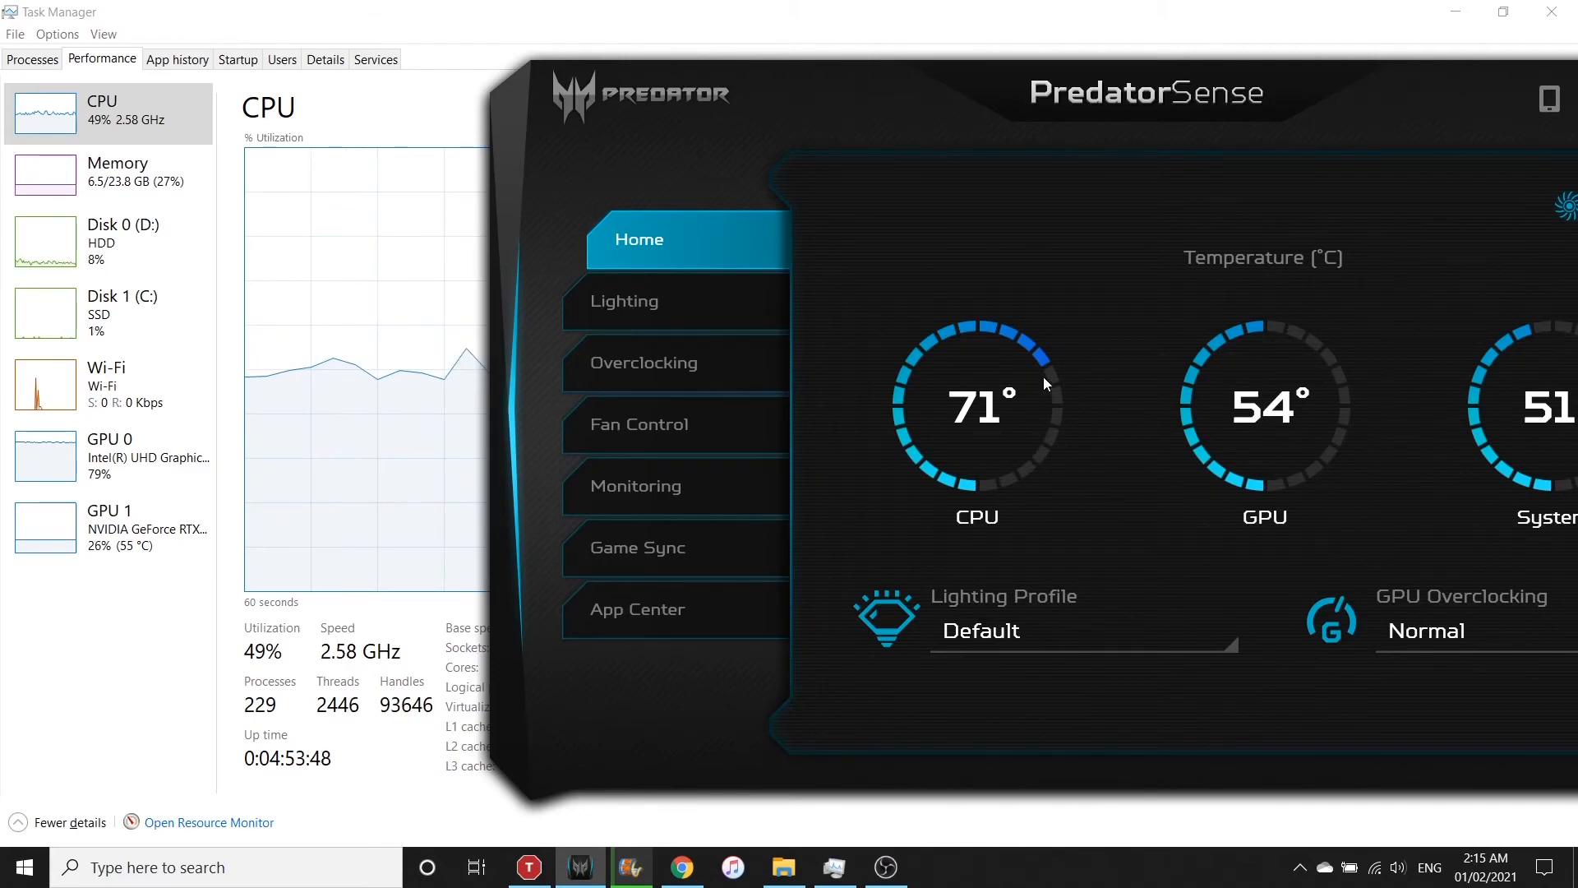
pyautogui.moveTo(1105, 455)
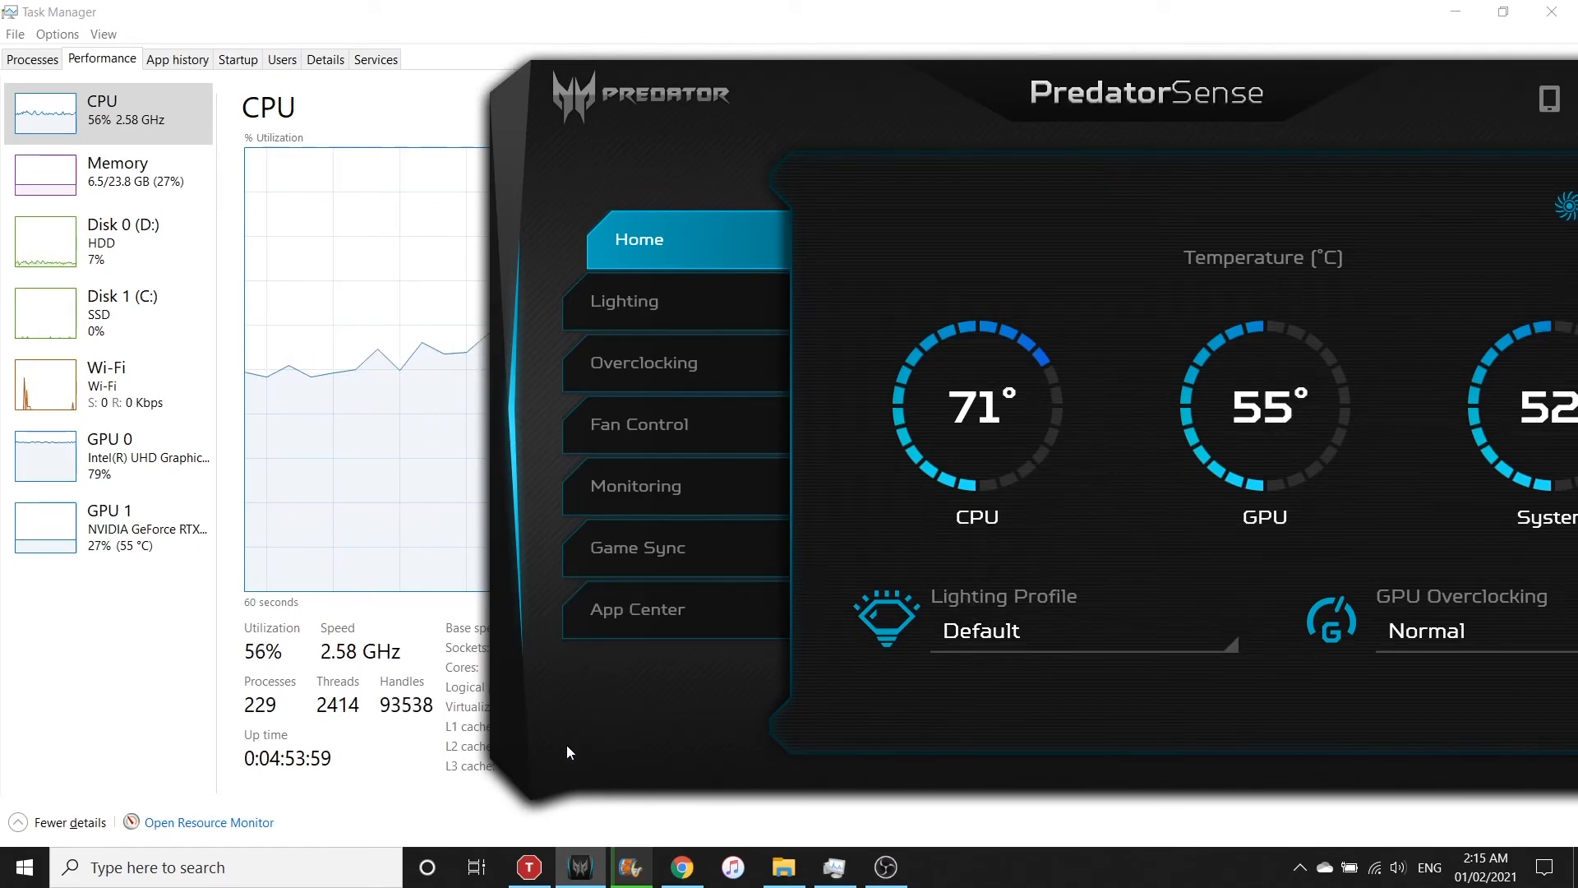
pyautogui.moveTo(527, 866)
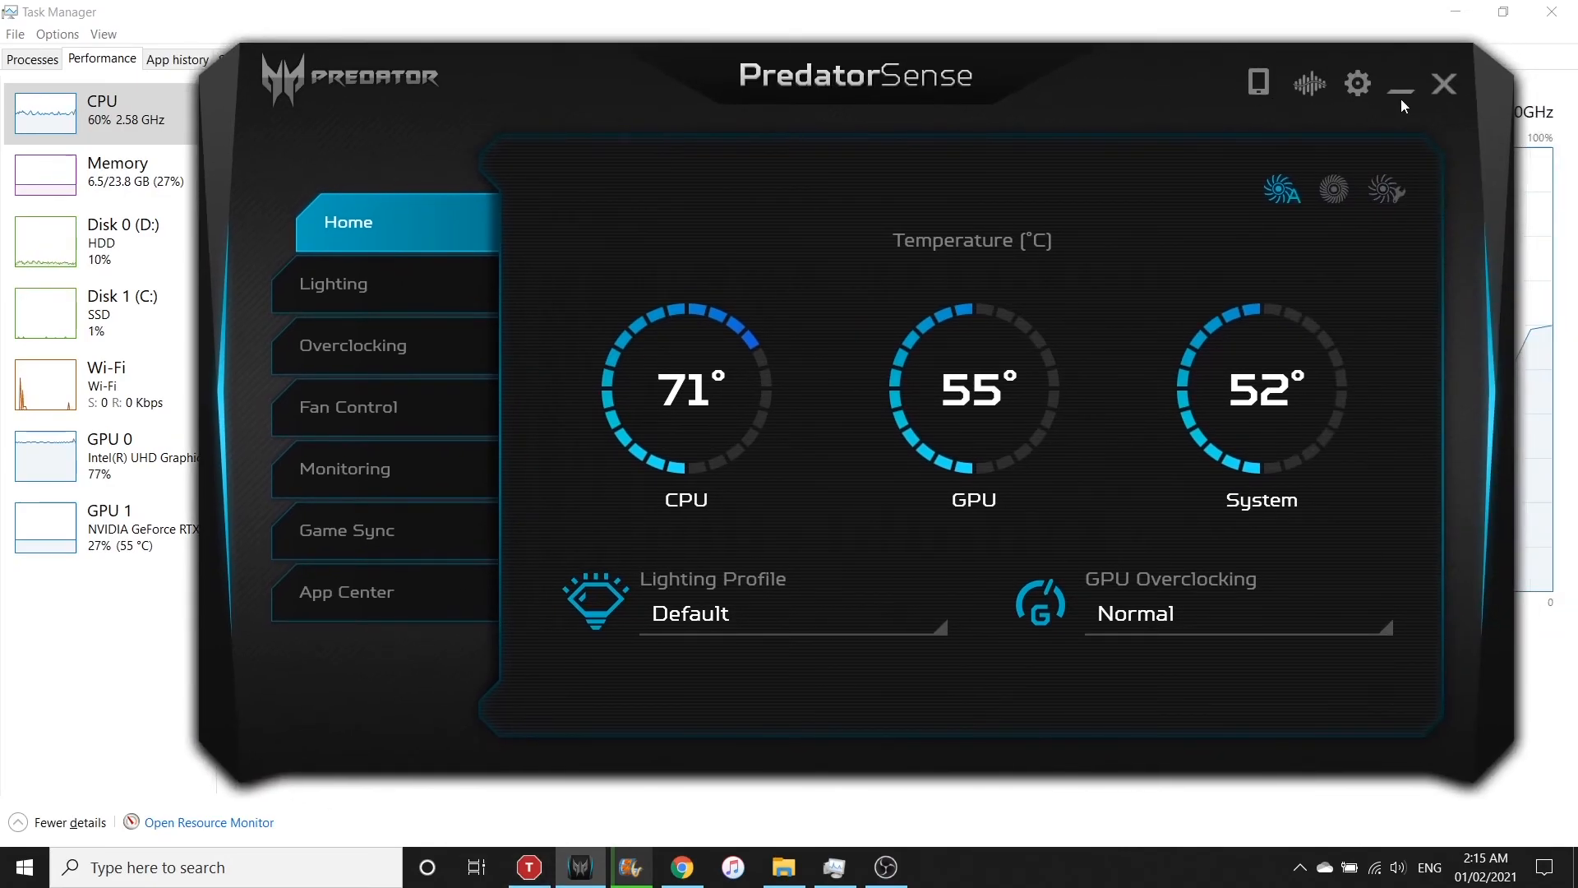
# - Minimize PredatorSense to watch Task Manager's CPU at 2.58 GHz, then restore it from the tray showing 73°
pyautogui.click(1398, 83)
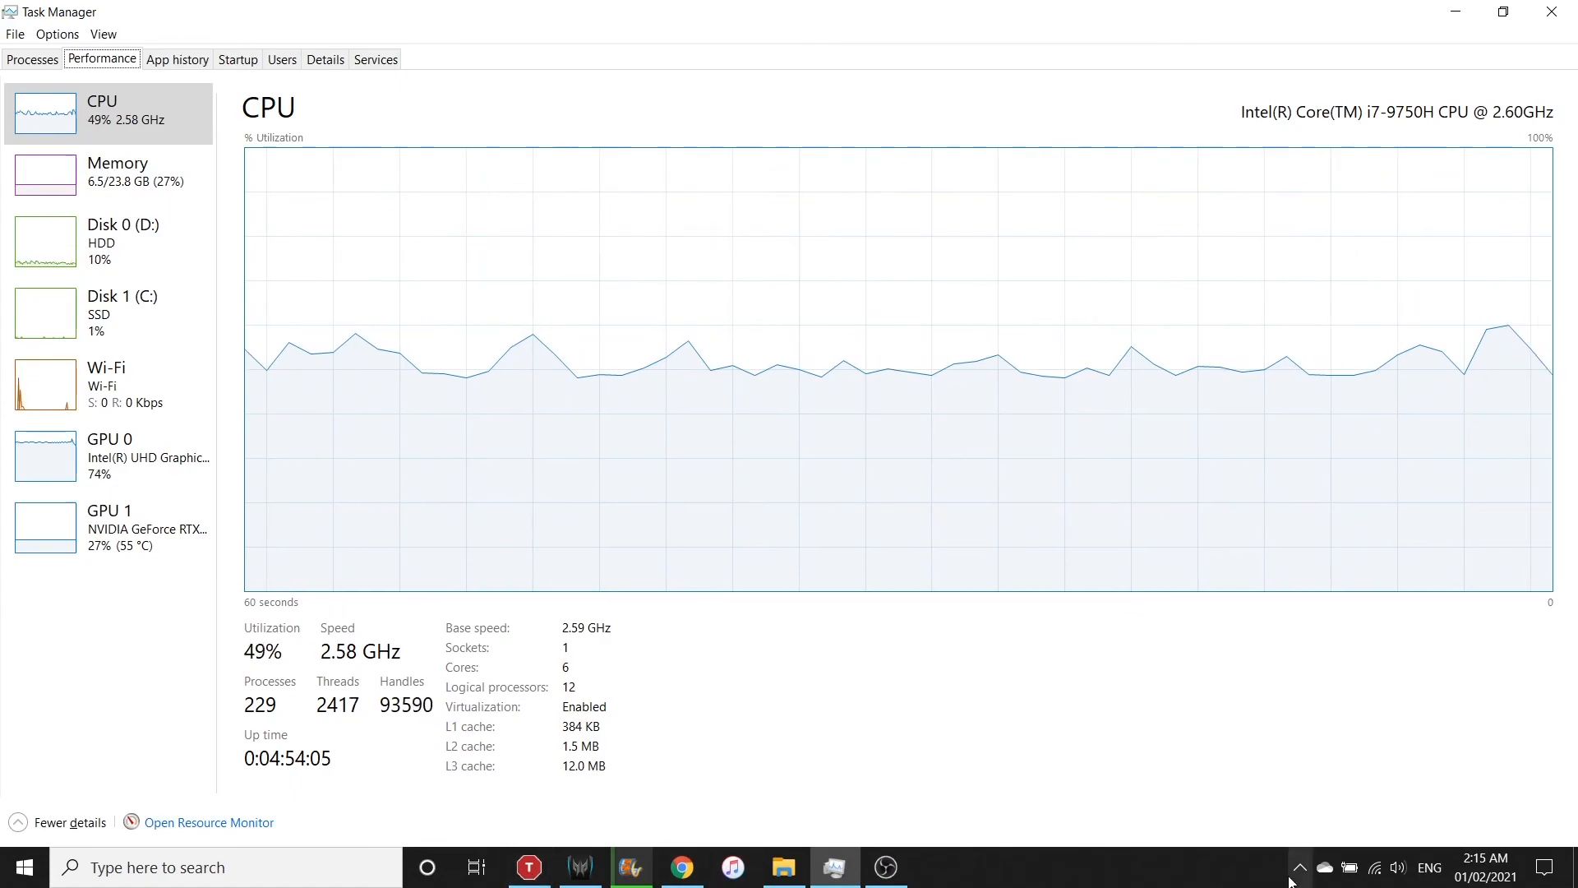
pyautogui.click(1298, 867)
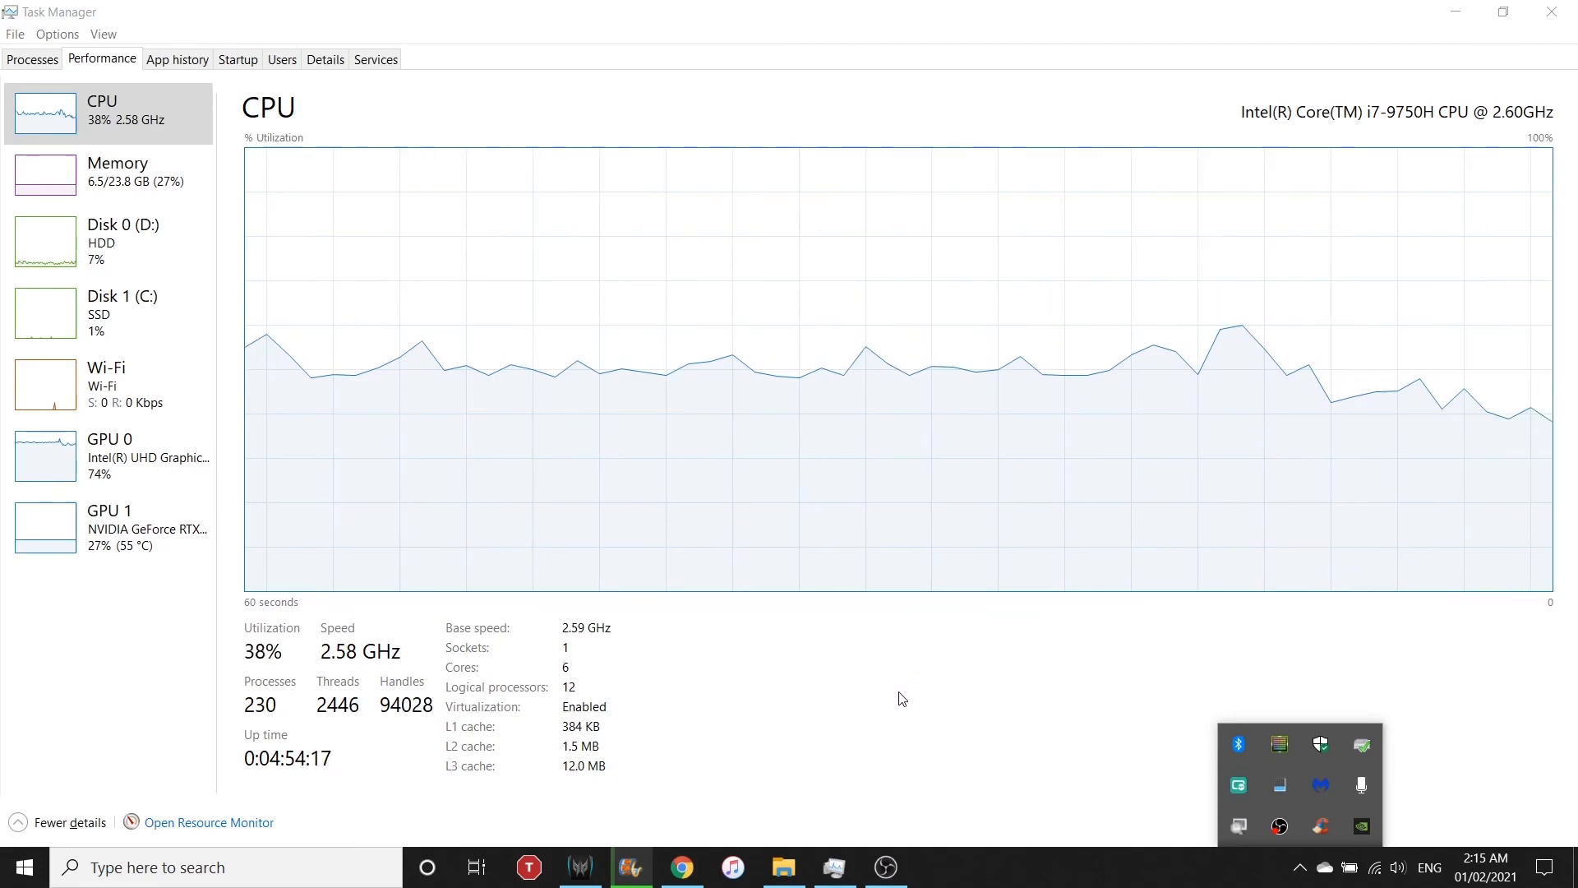
pyautogui.click(579, 866)
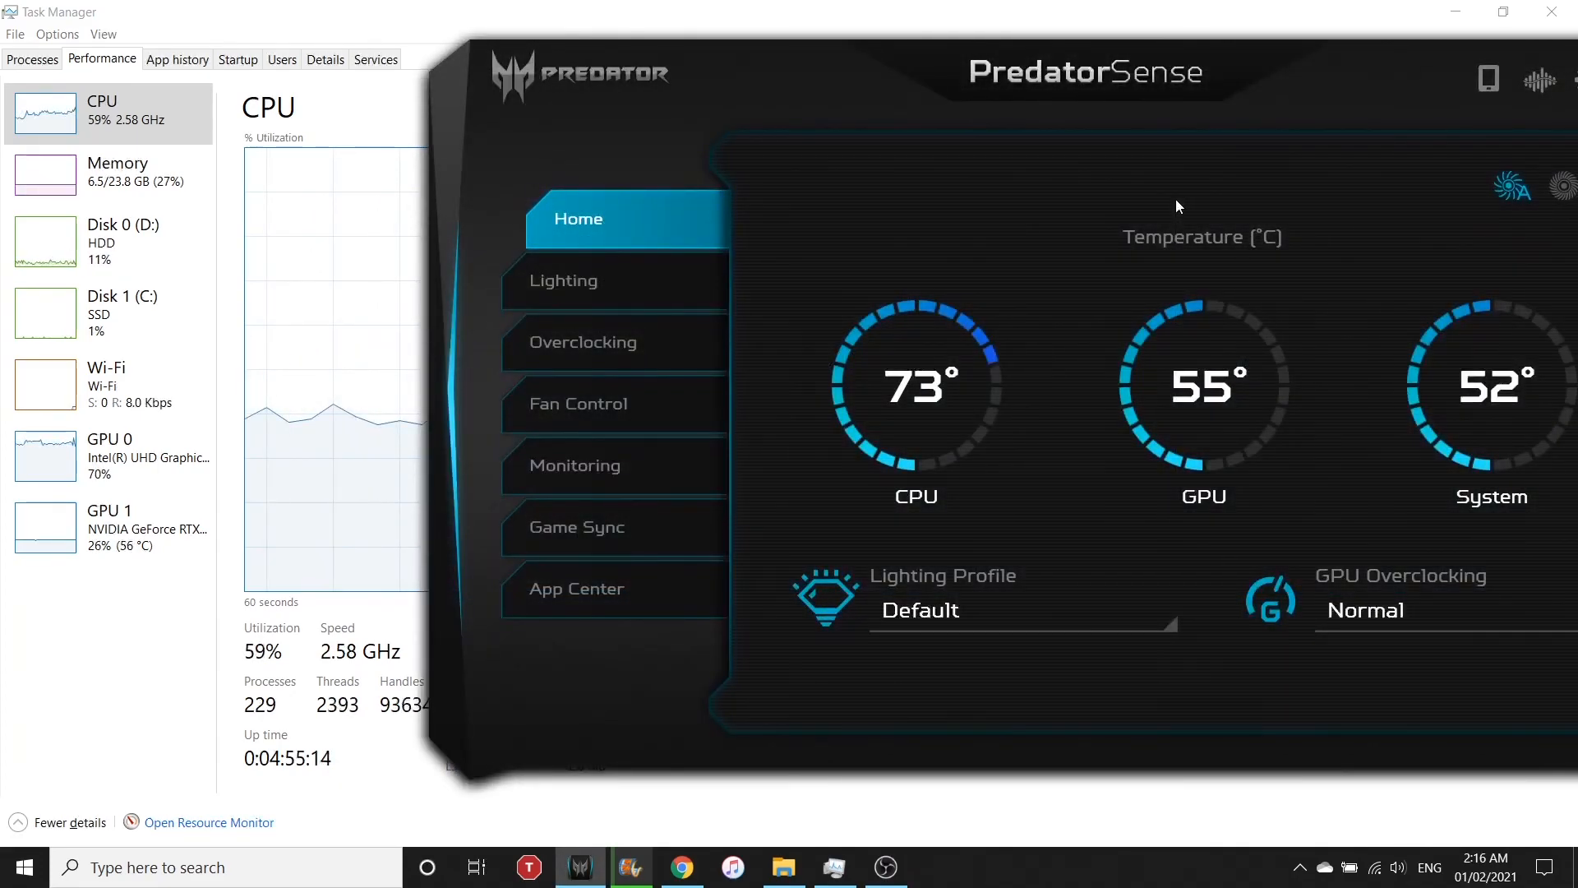